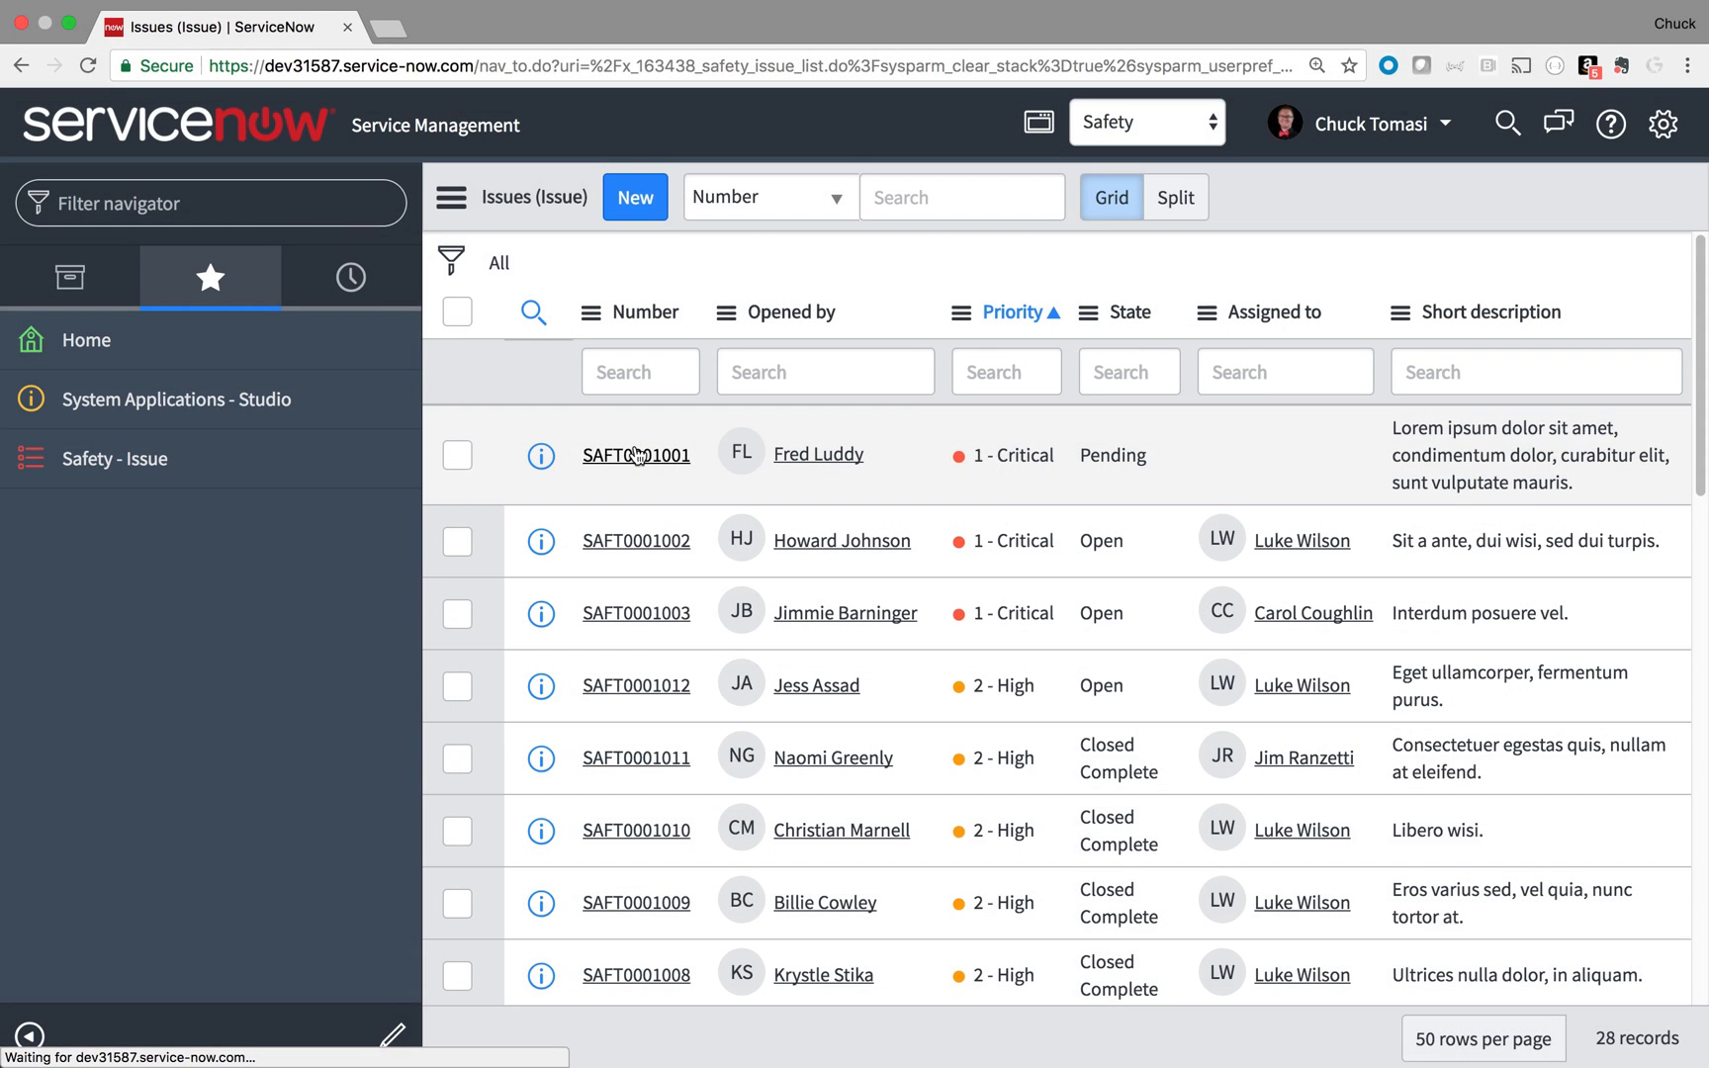
Step: Open issue SAFT0001001, choose George Washington as Inspector and preview his user record
{"action": "left_click", "coordinate": [635, 455]}
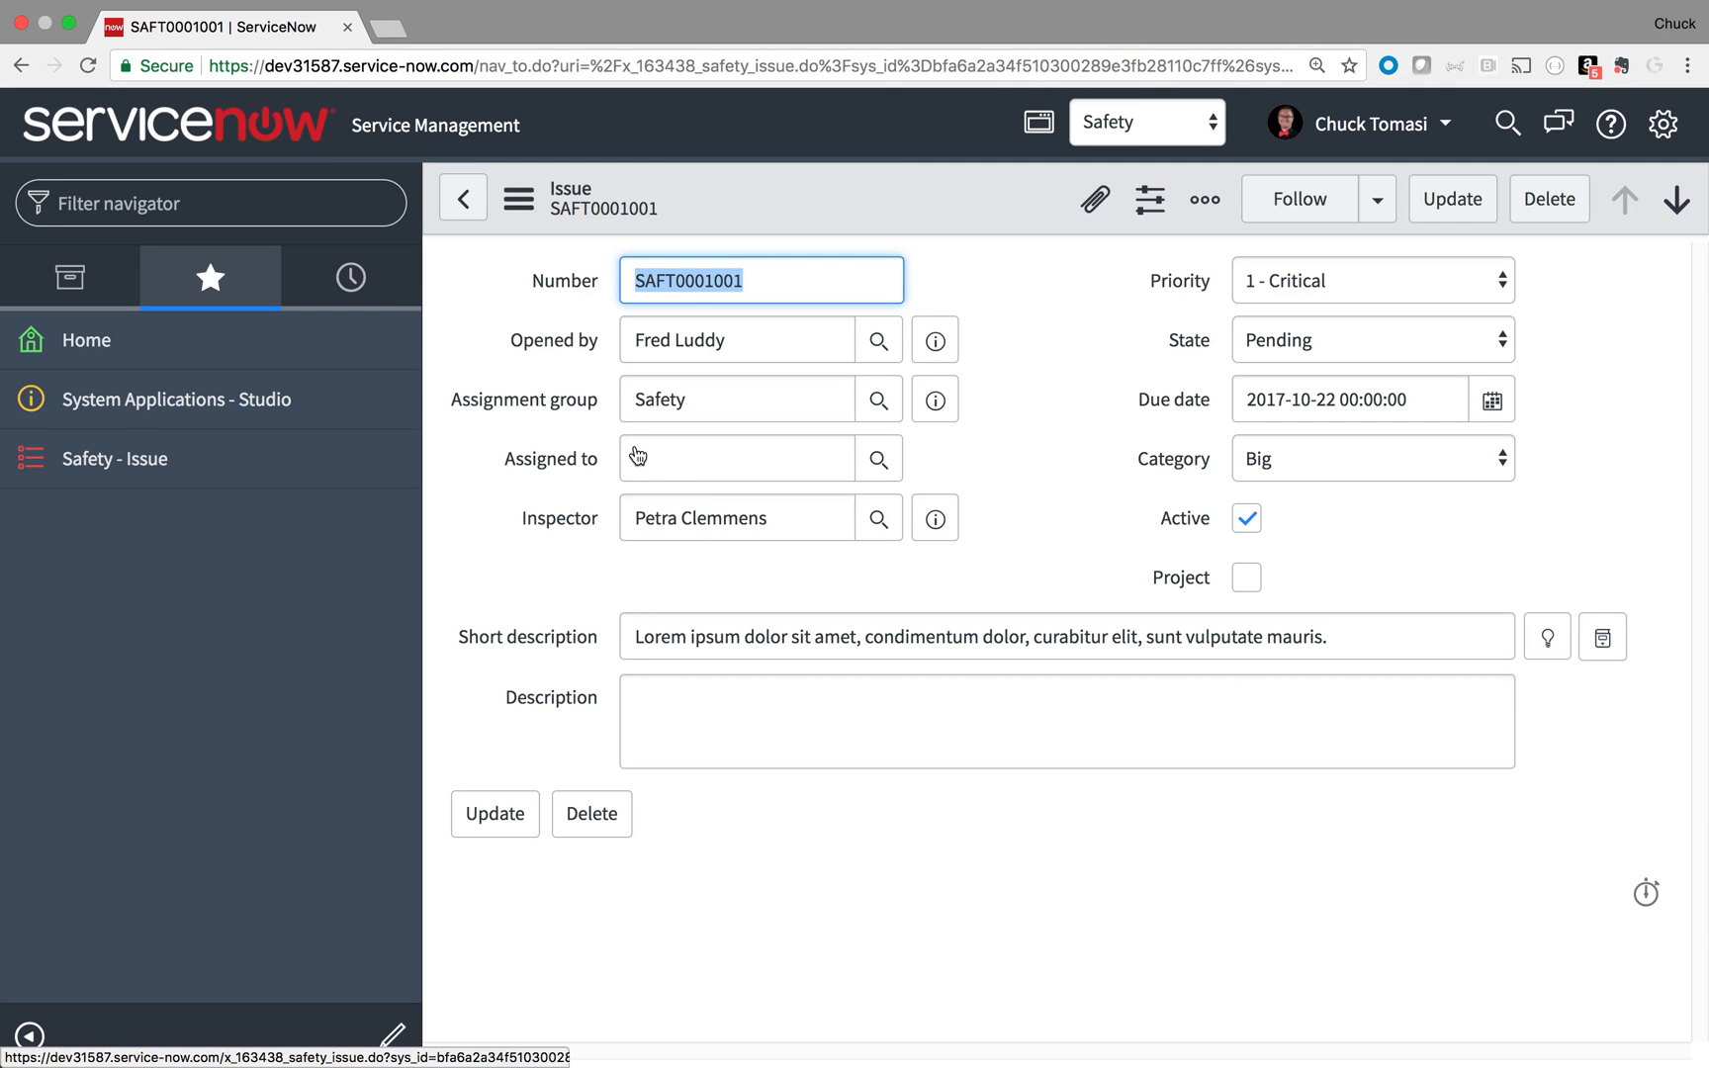
{"action": "type", "text": "george w"}
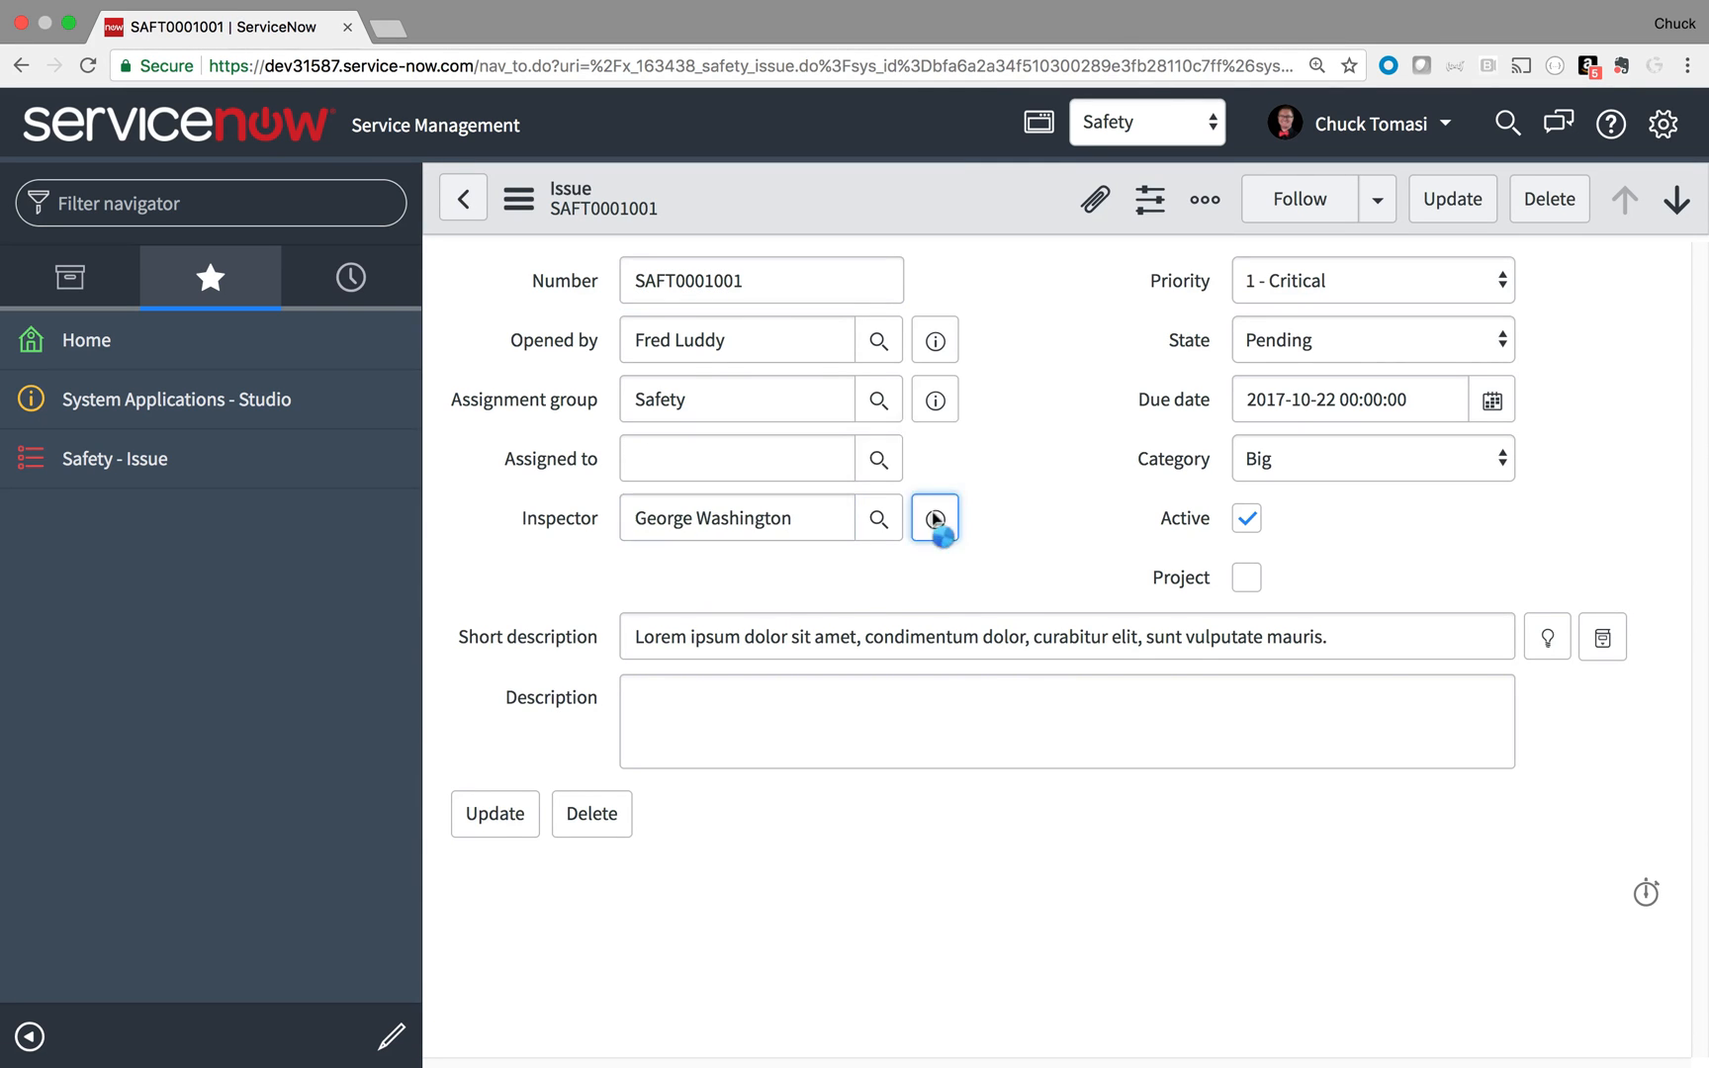
{"action": "left_click", "coordinate": [934, 519]}
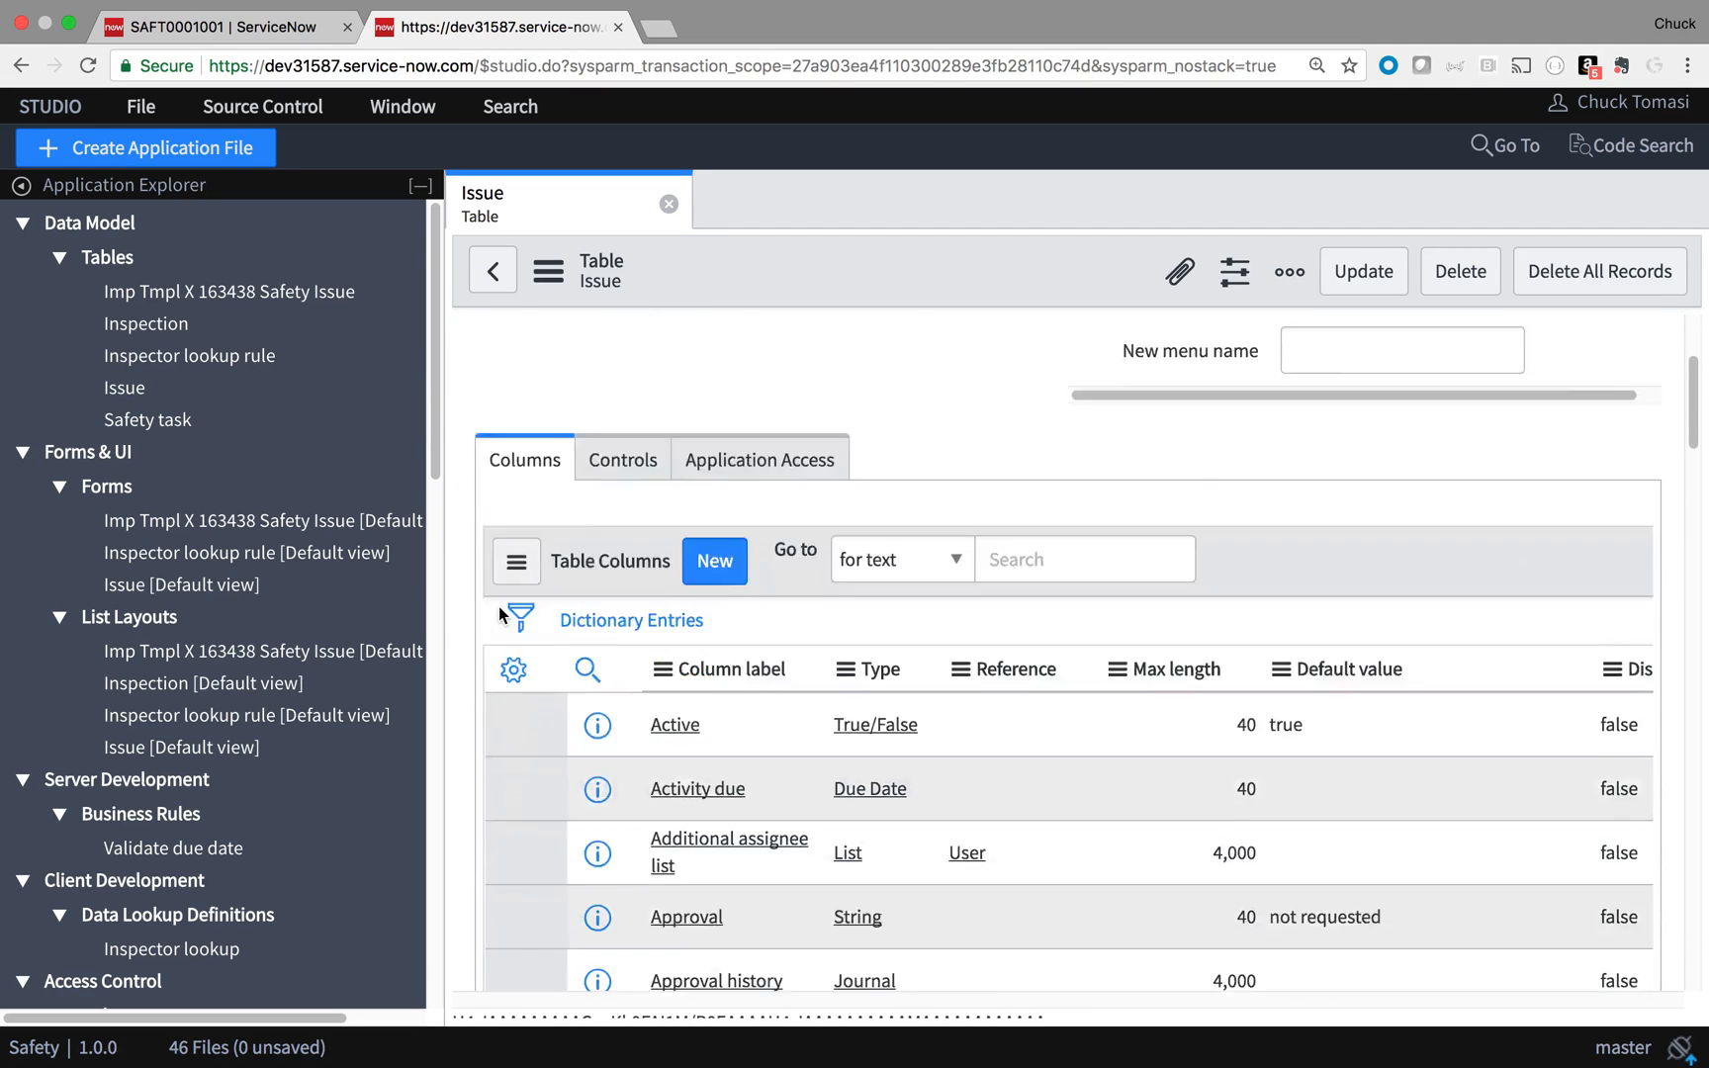
Step: Find the Issue table's Inspector column and save a reference qualifier of Active is true
{"action": "left_click", "coordinate": [586, 668]}
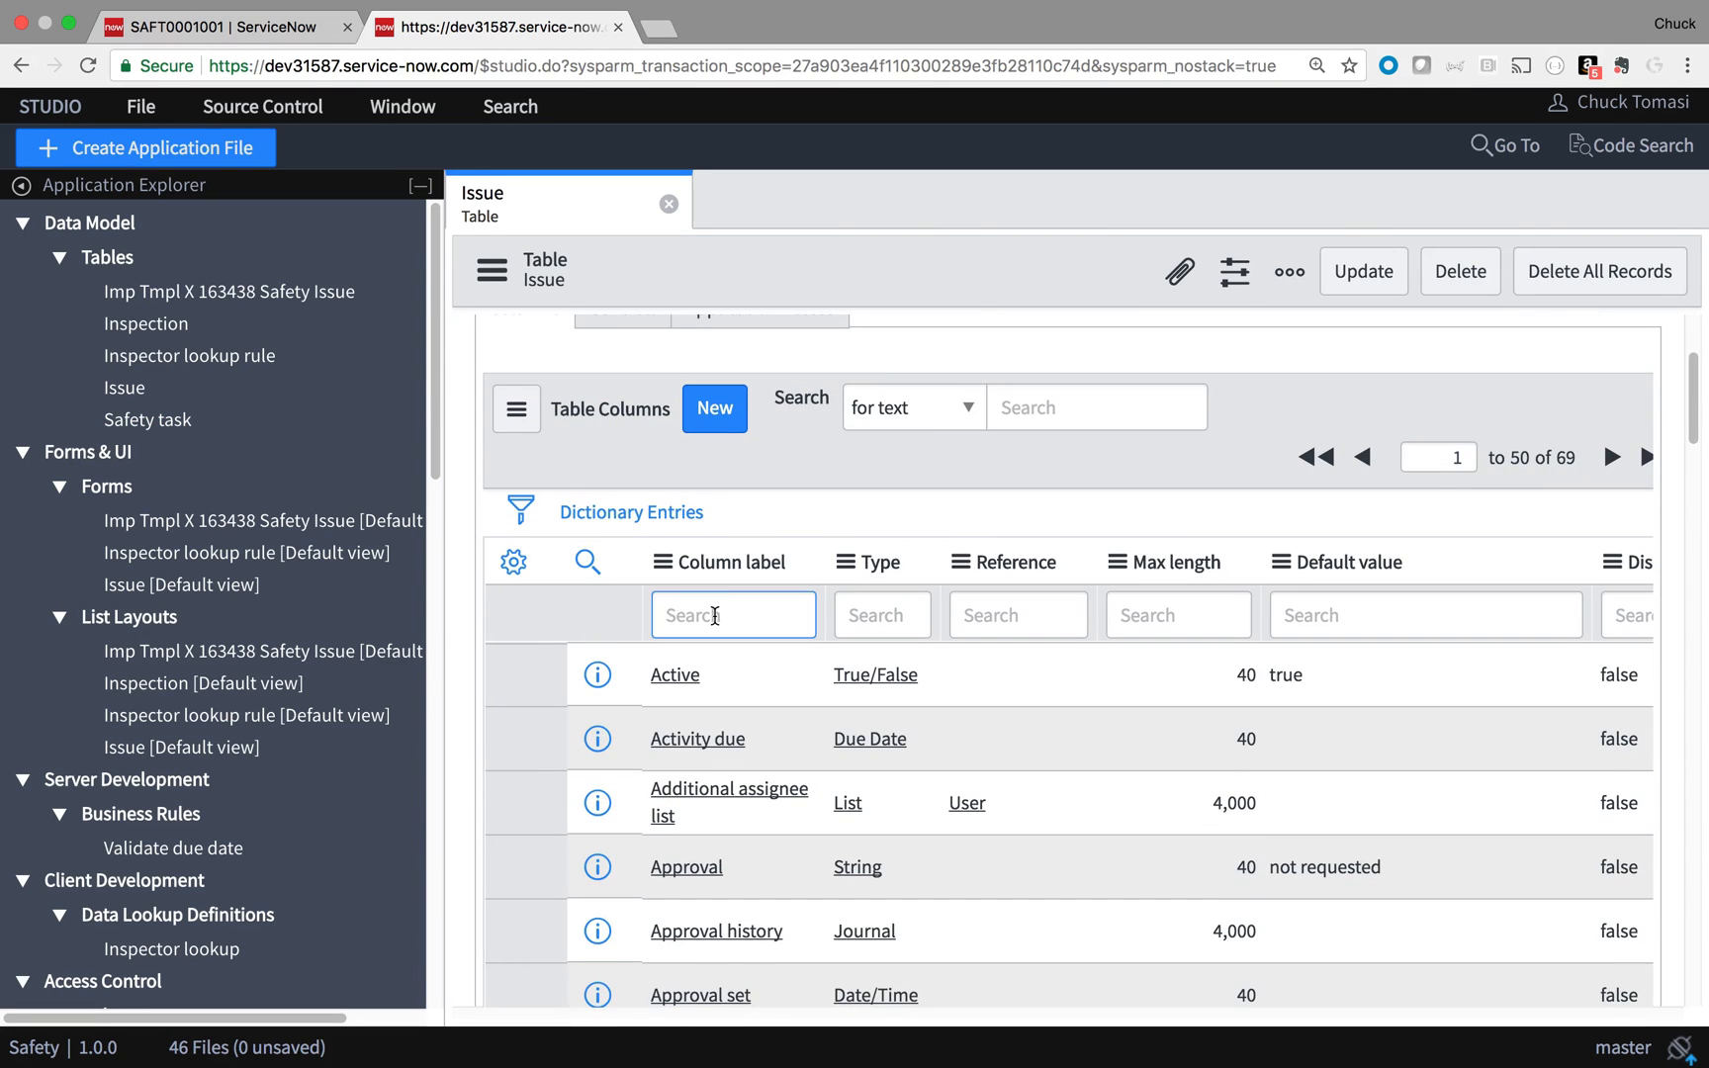
{"action": "type", "text": "inspector"}
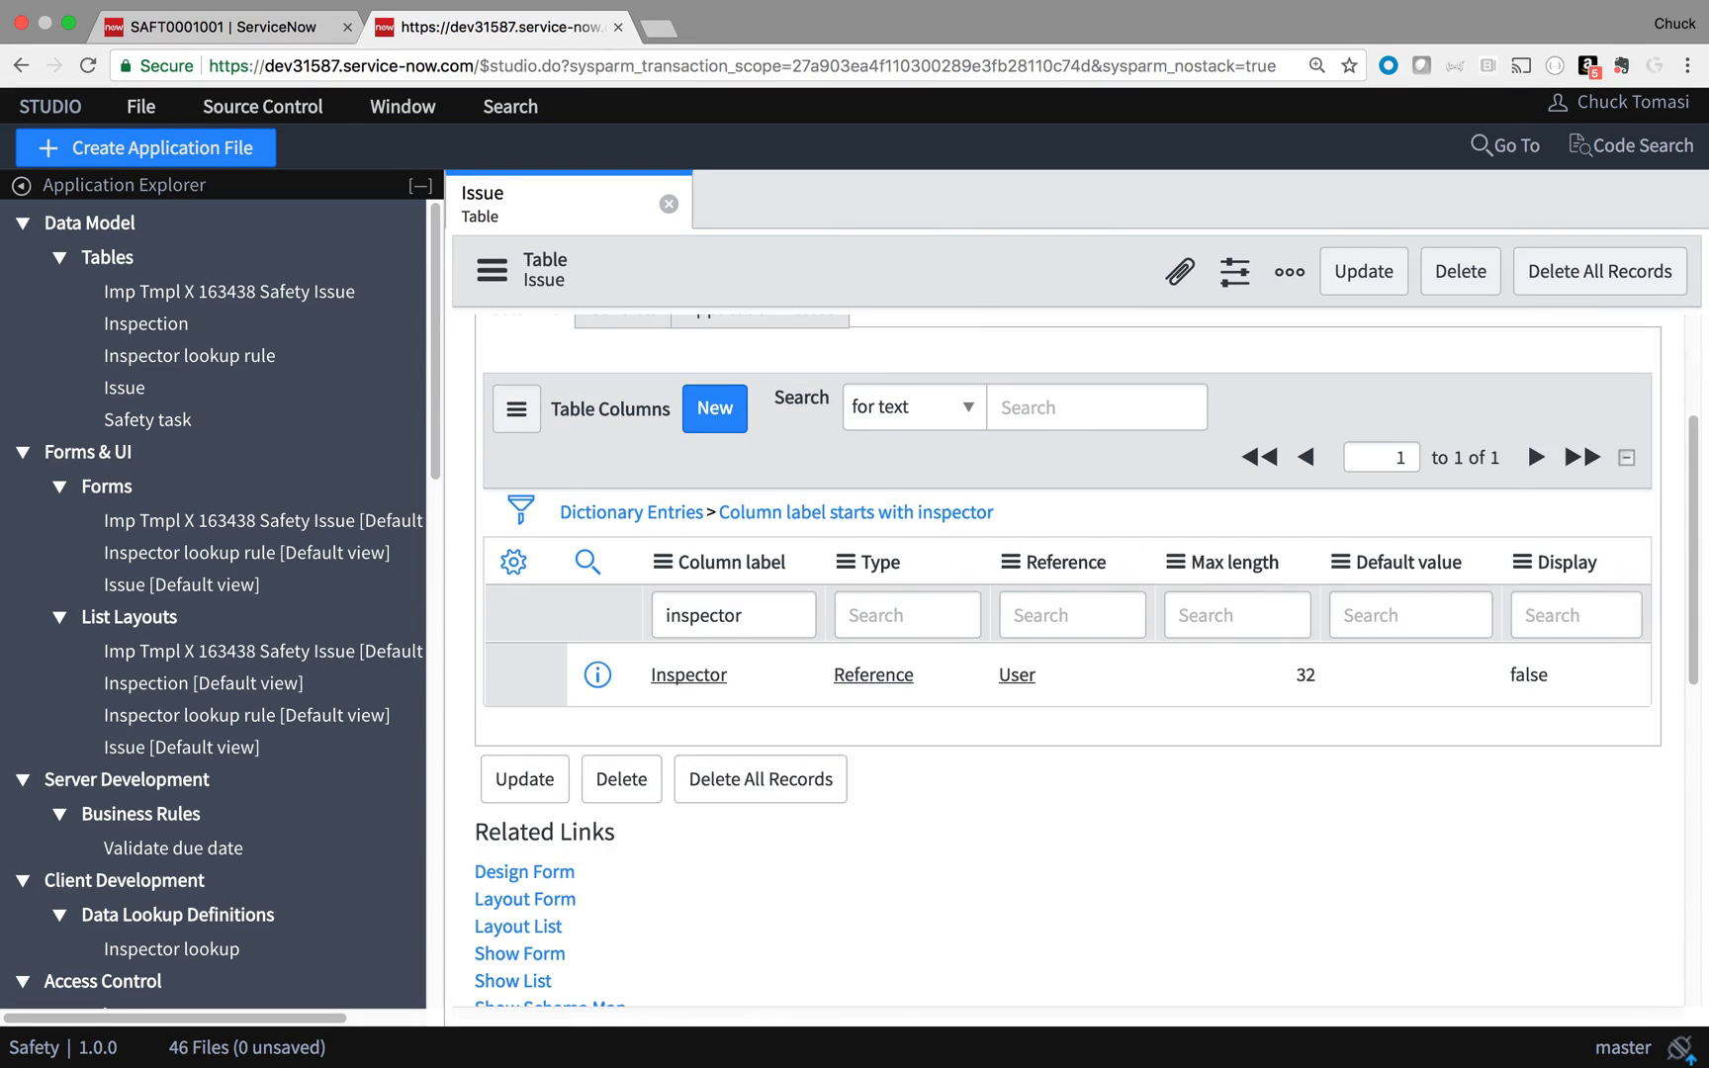
{"action": "left_click", "coordinate": [688, 675]}
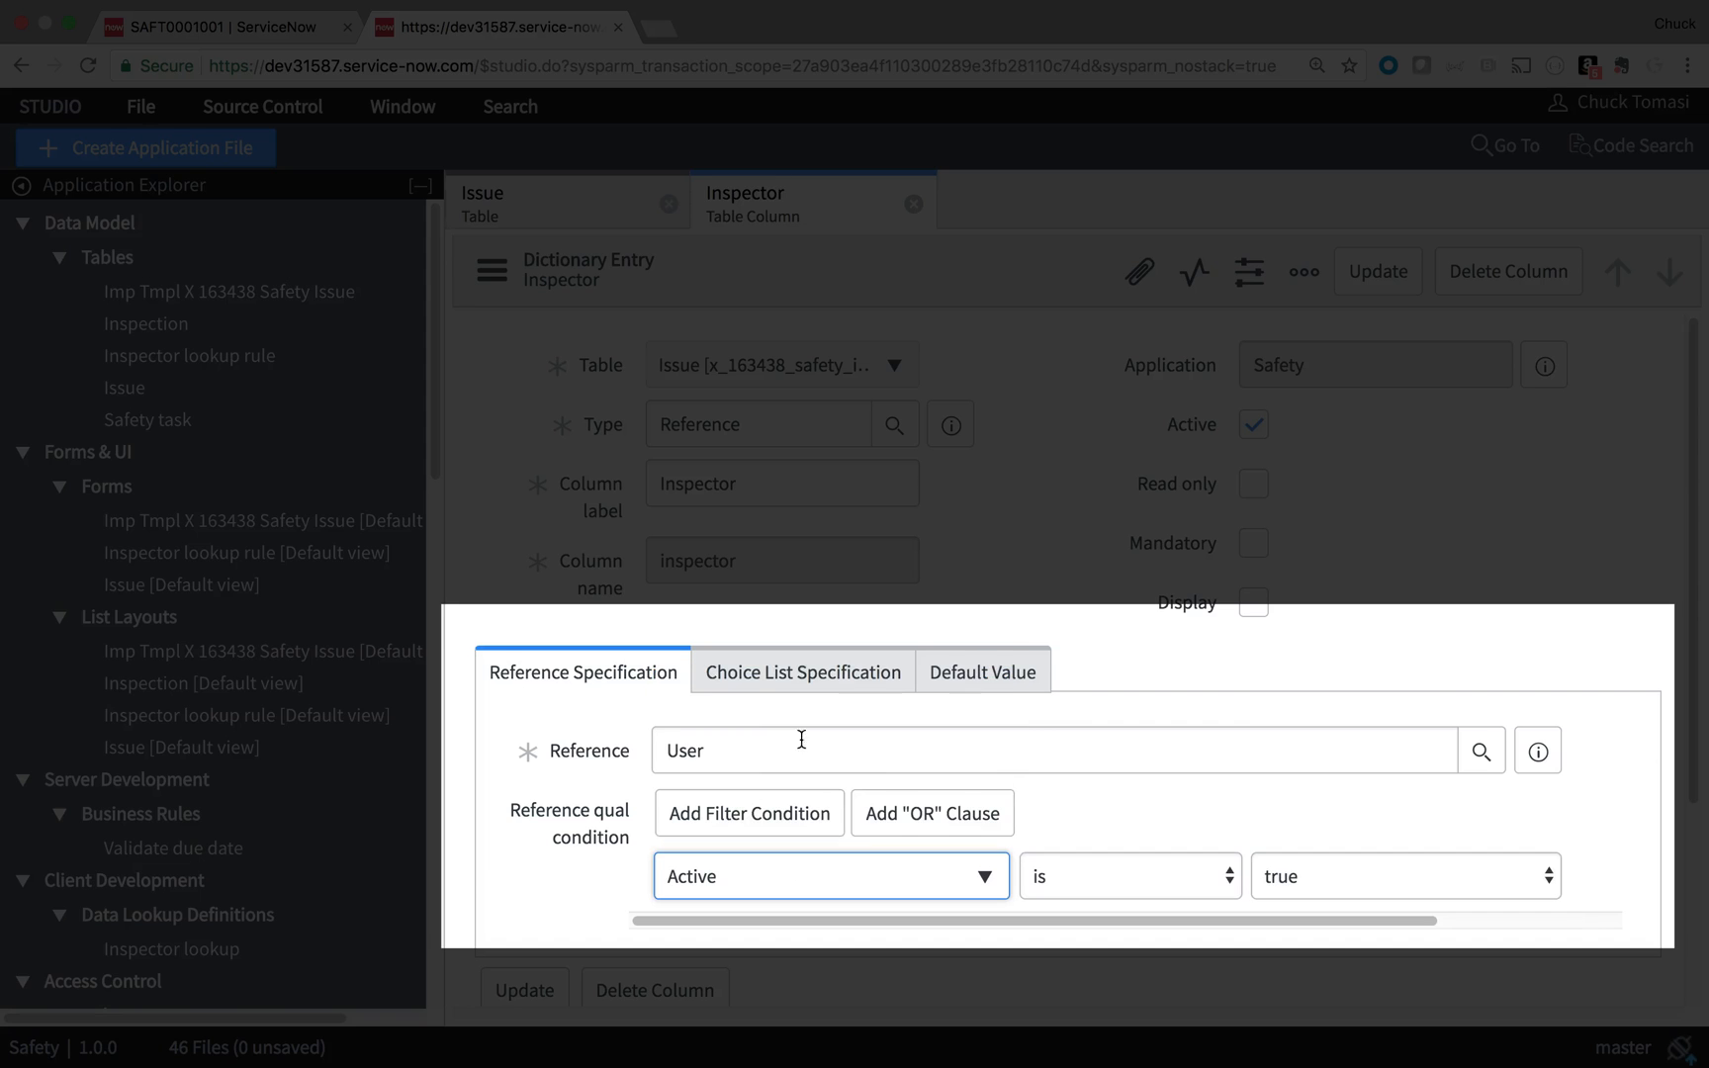
{"action": "left_click", "coordinate": [524, 989]}
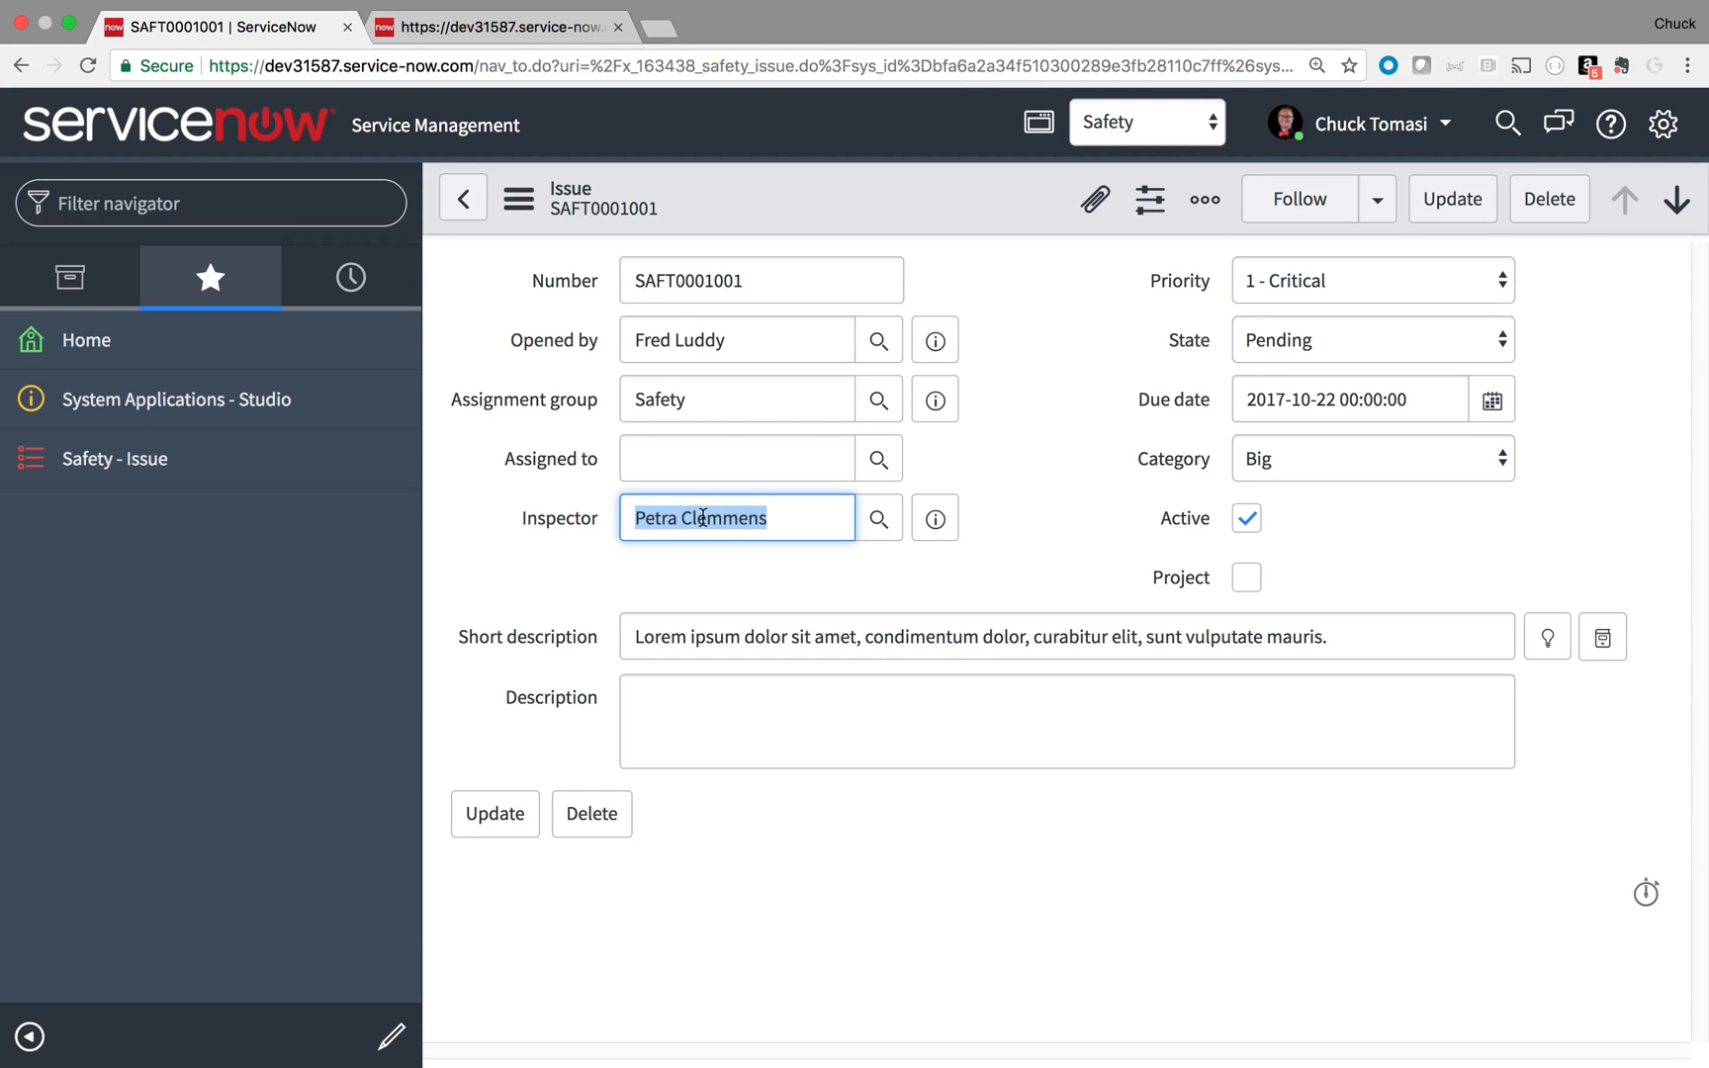
Step: Search 'george was' in the Inspector lookup filtered to Name starts with george, finding no users
{"action": "type", "text": "george was"}
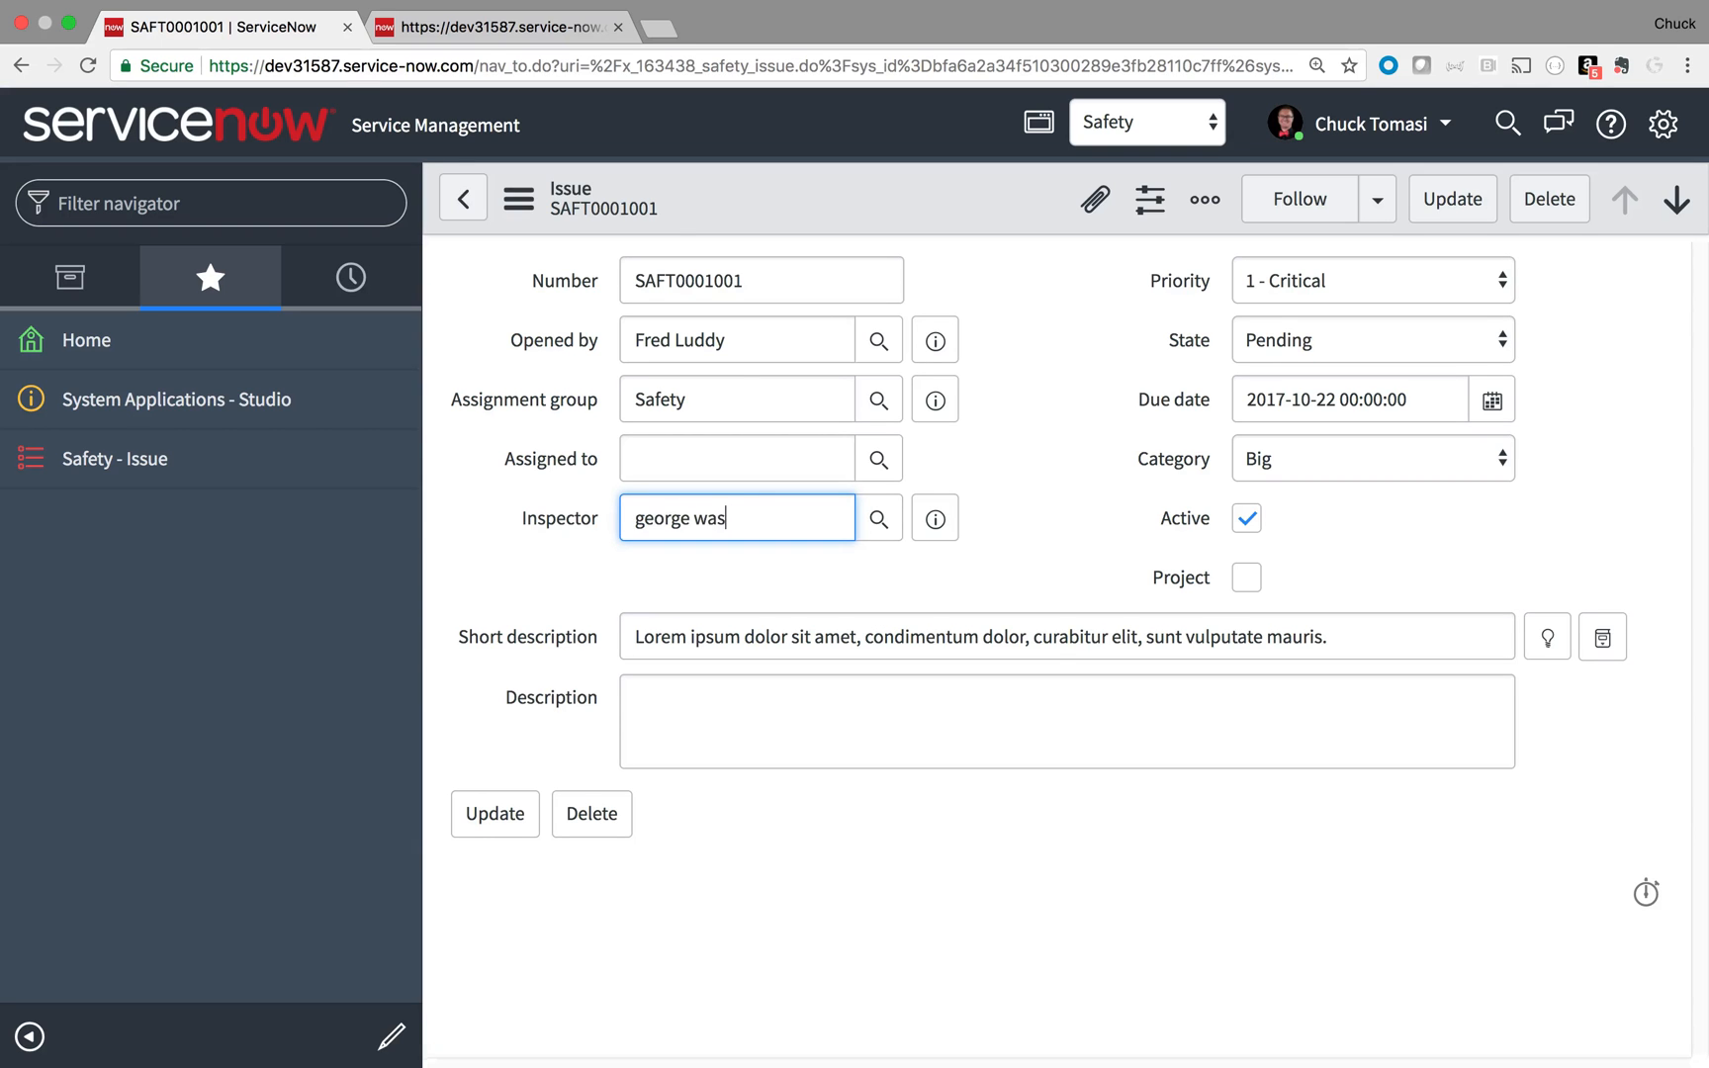
{"action": "left_click", "coordinate": [878, 518]}
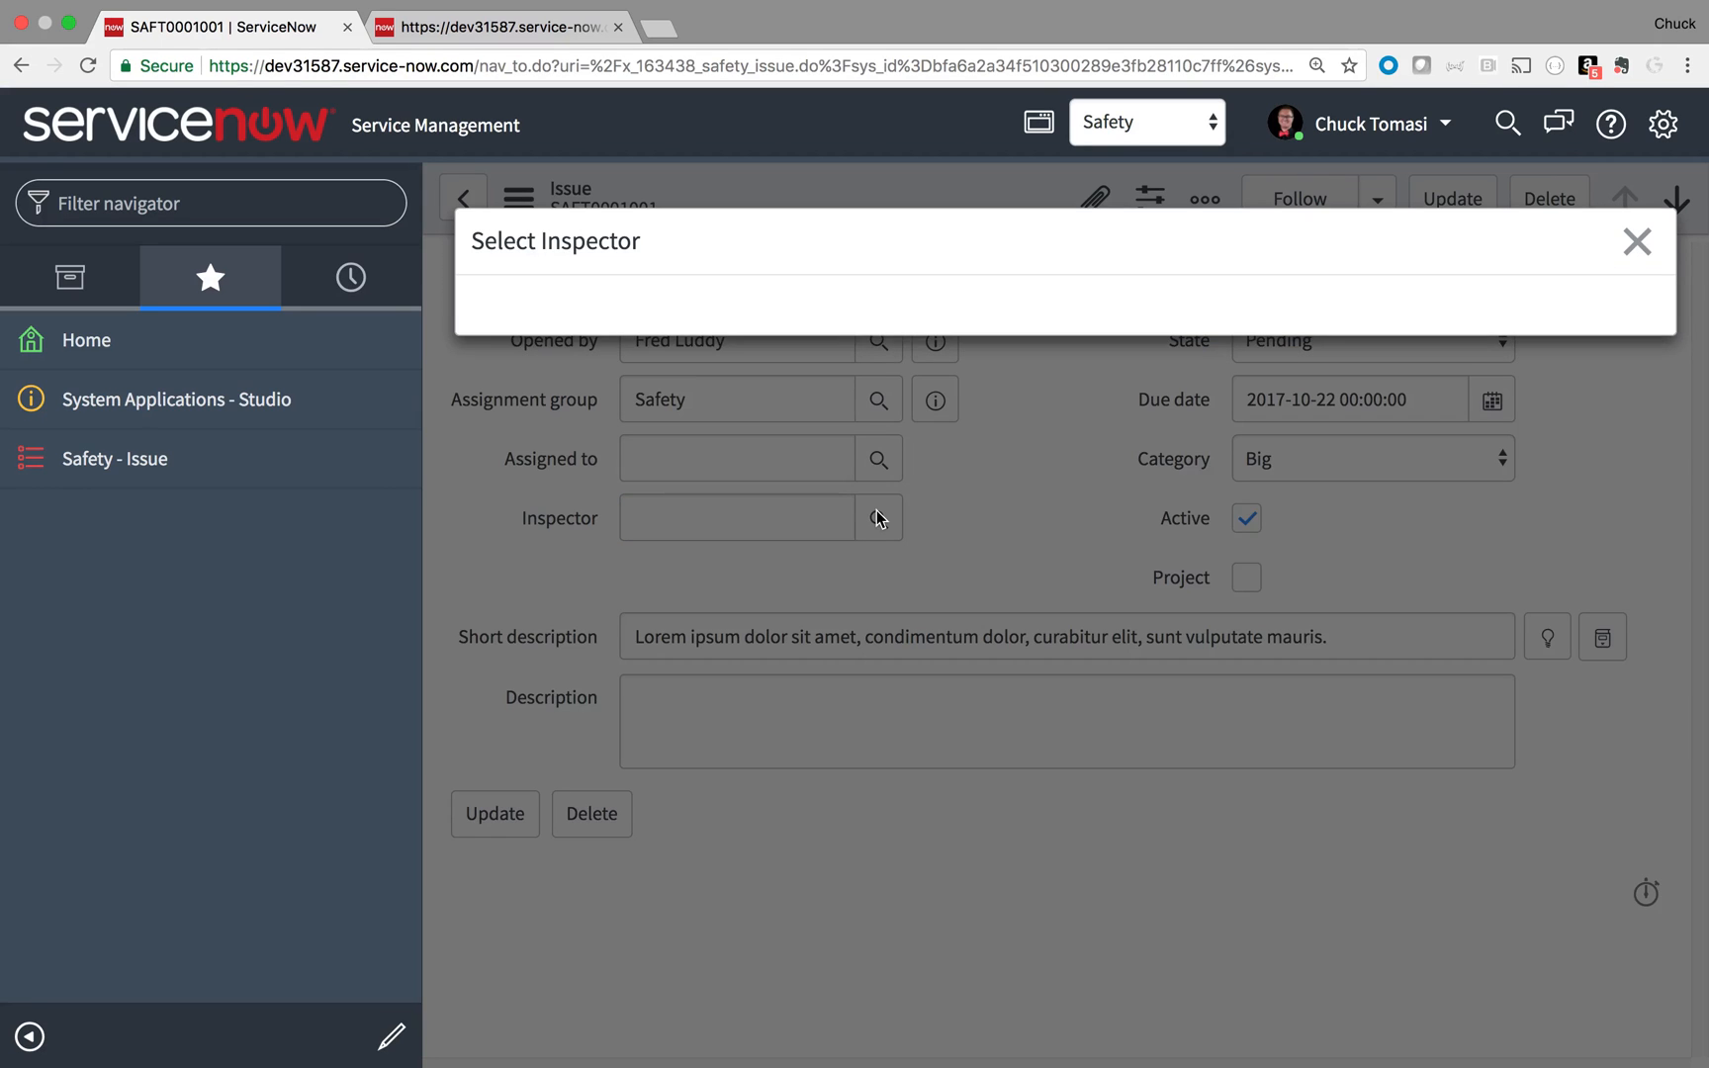
{"action": "left_click", "coordinate": [878, 519]}
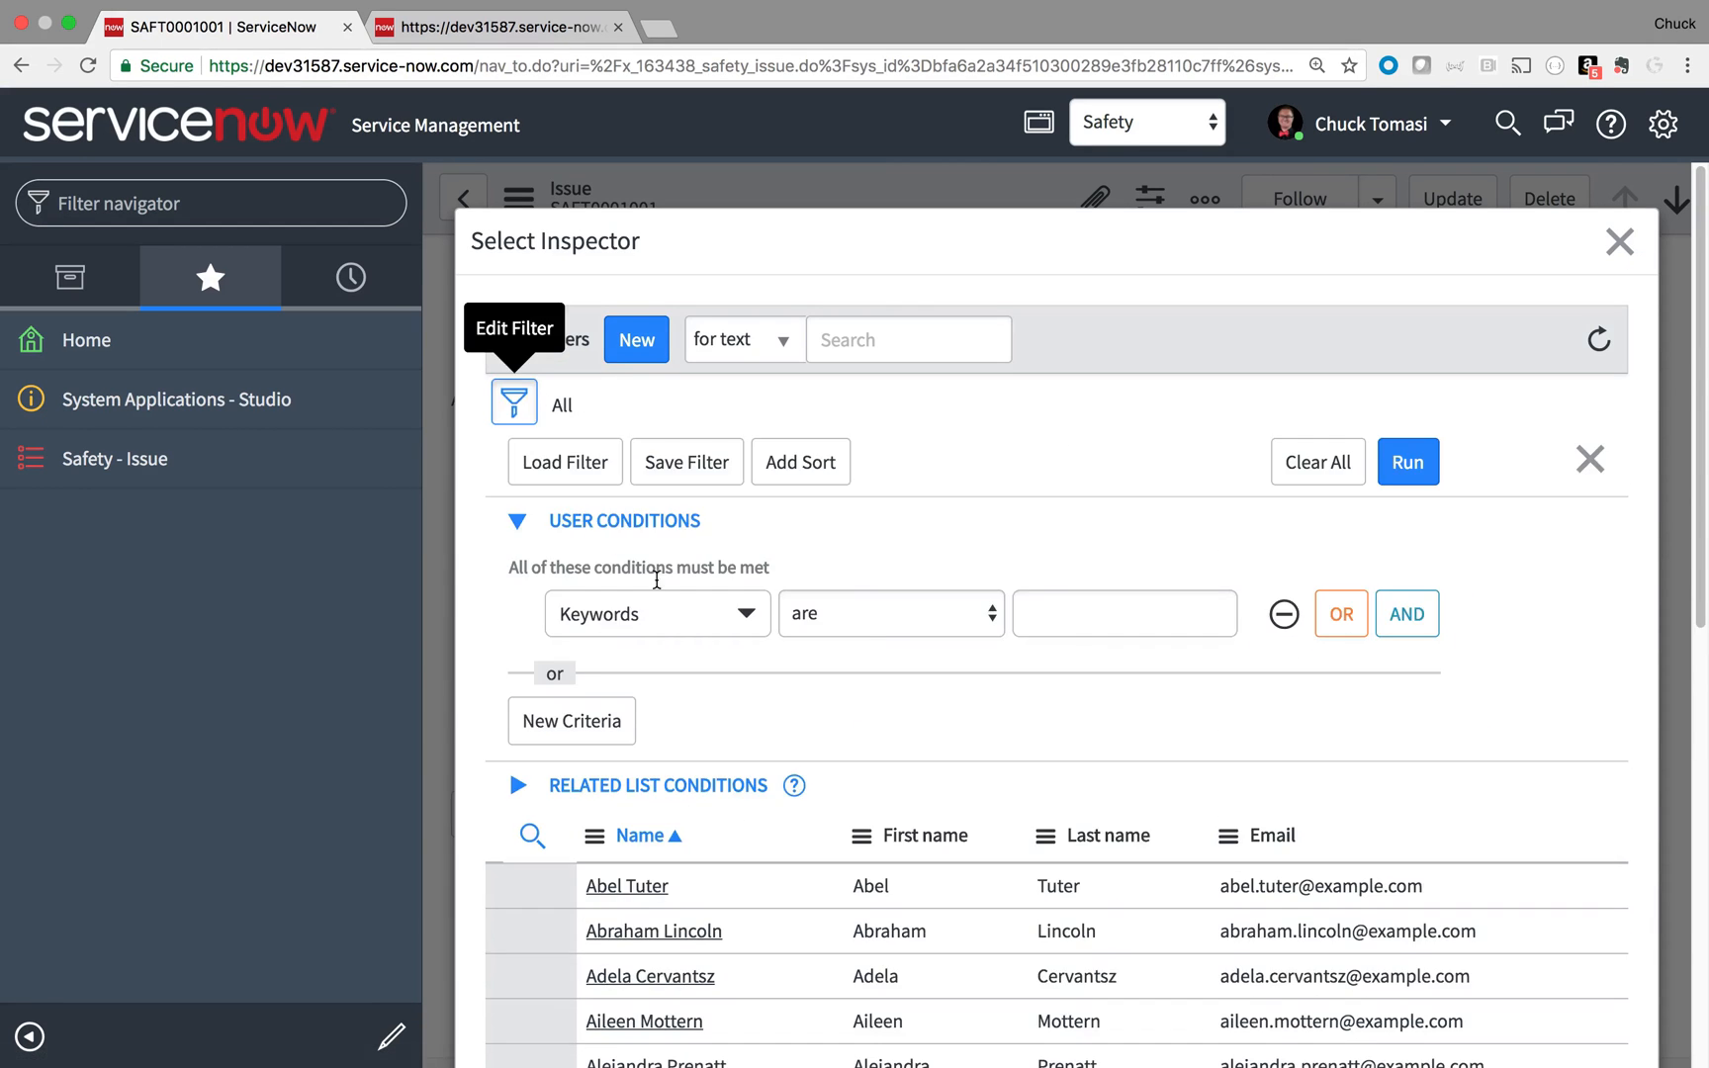
{"action": "left_click", "coordinate": [890, 614]}
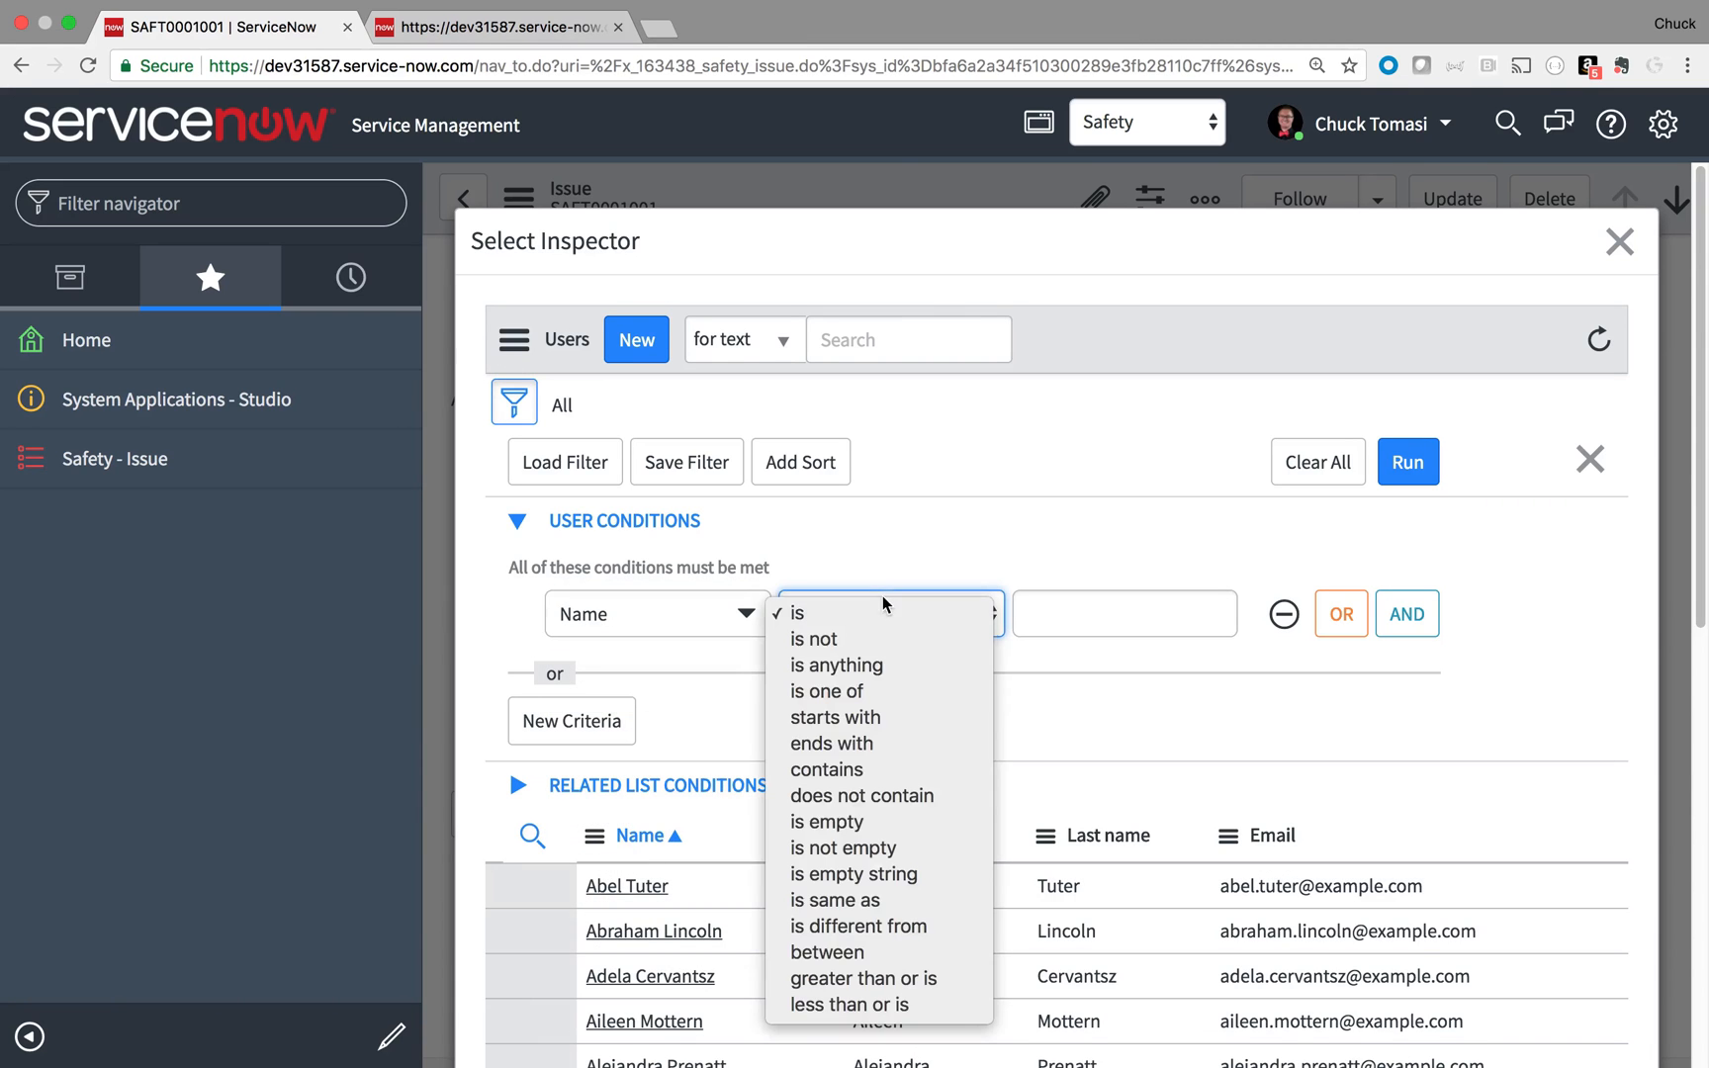
{"action": "left_click", "coordinate": [835, 718]}
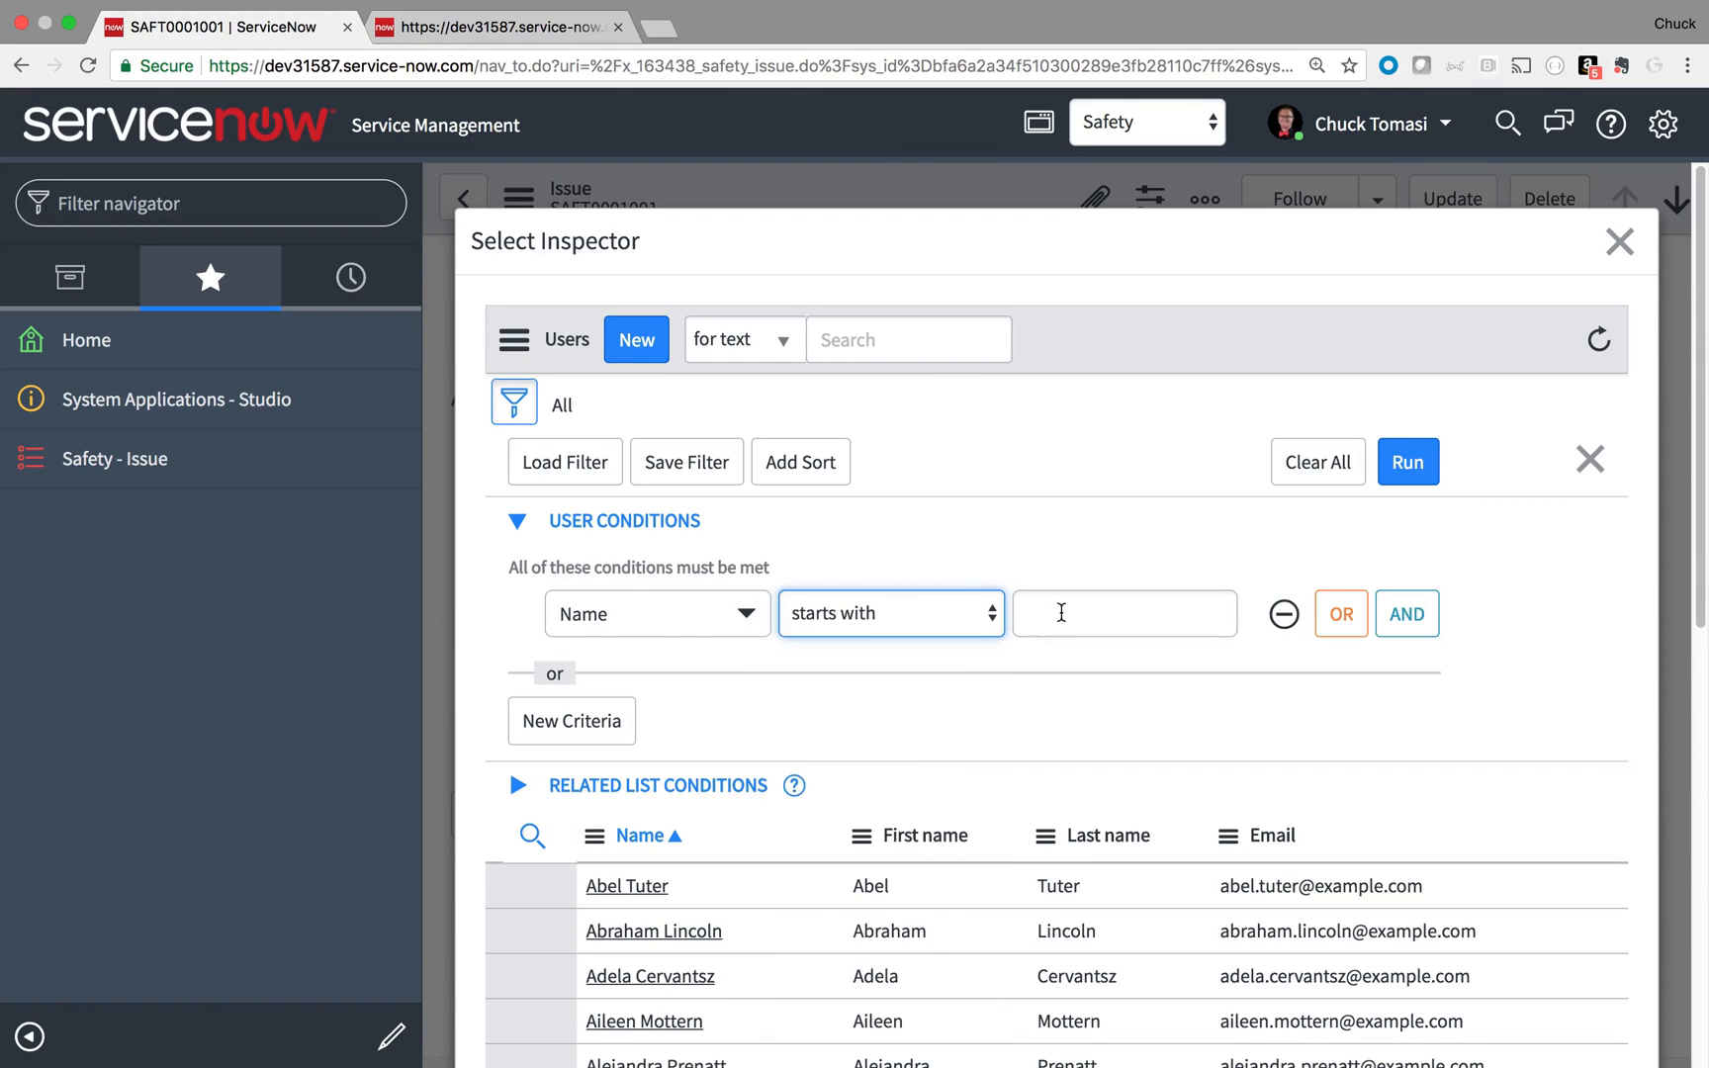
{"action": "left_click", "coordinate": [1407, 460]}
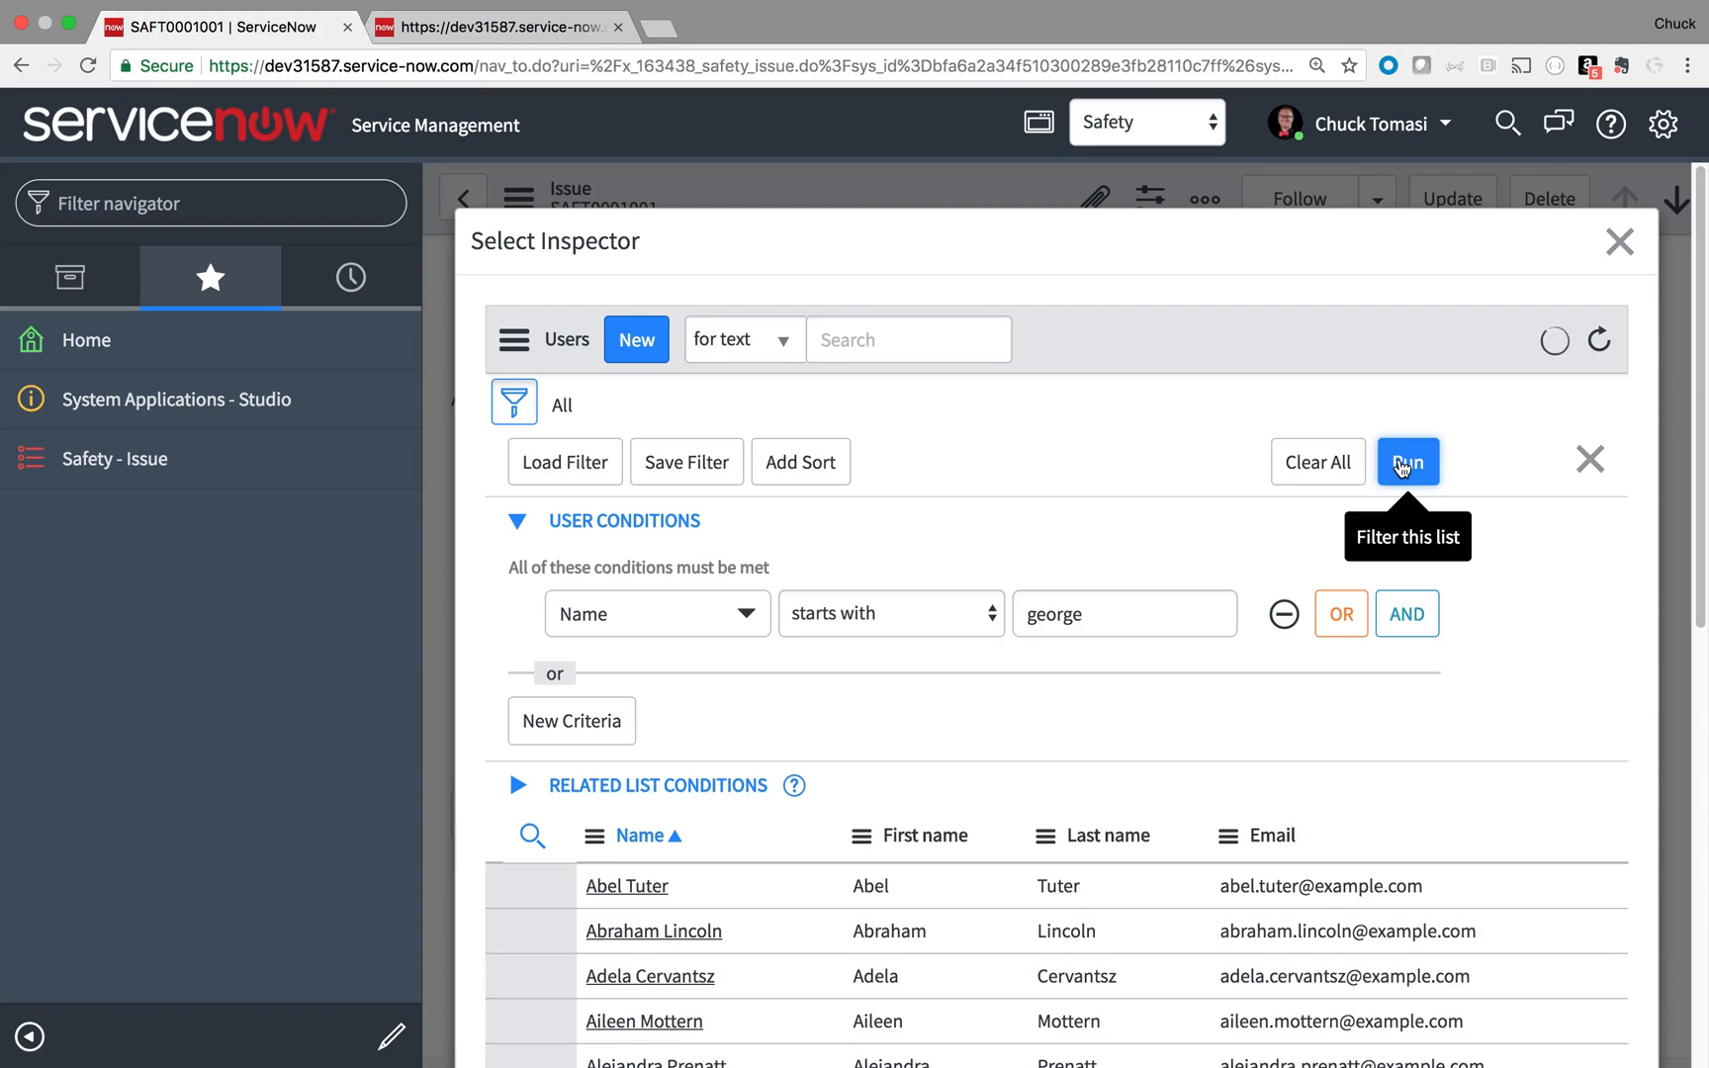
{"action": "left_click", "coordinate": [1406, 461]}
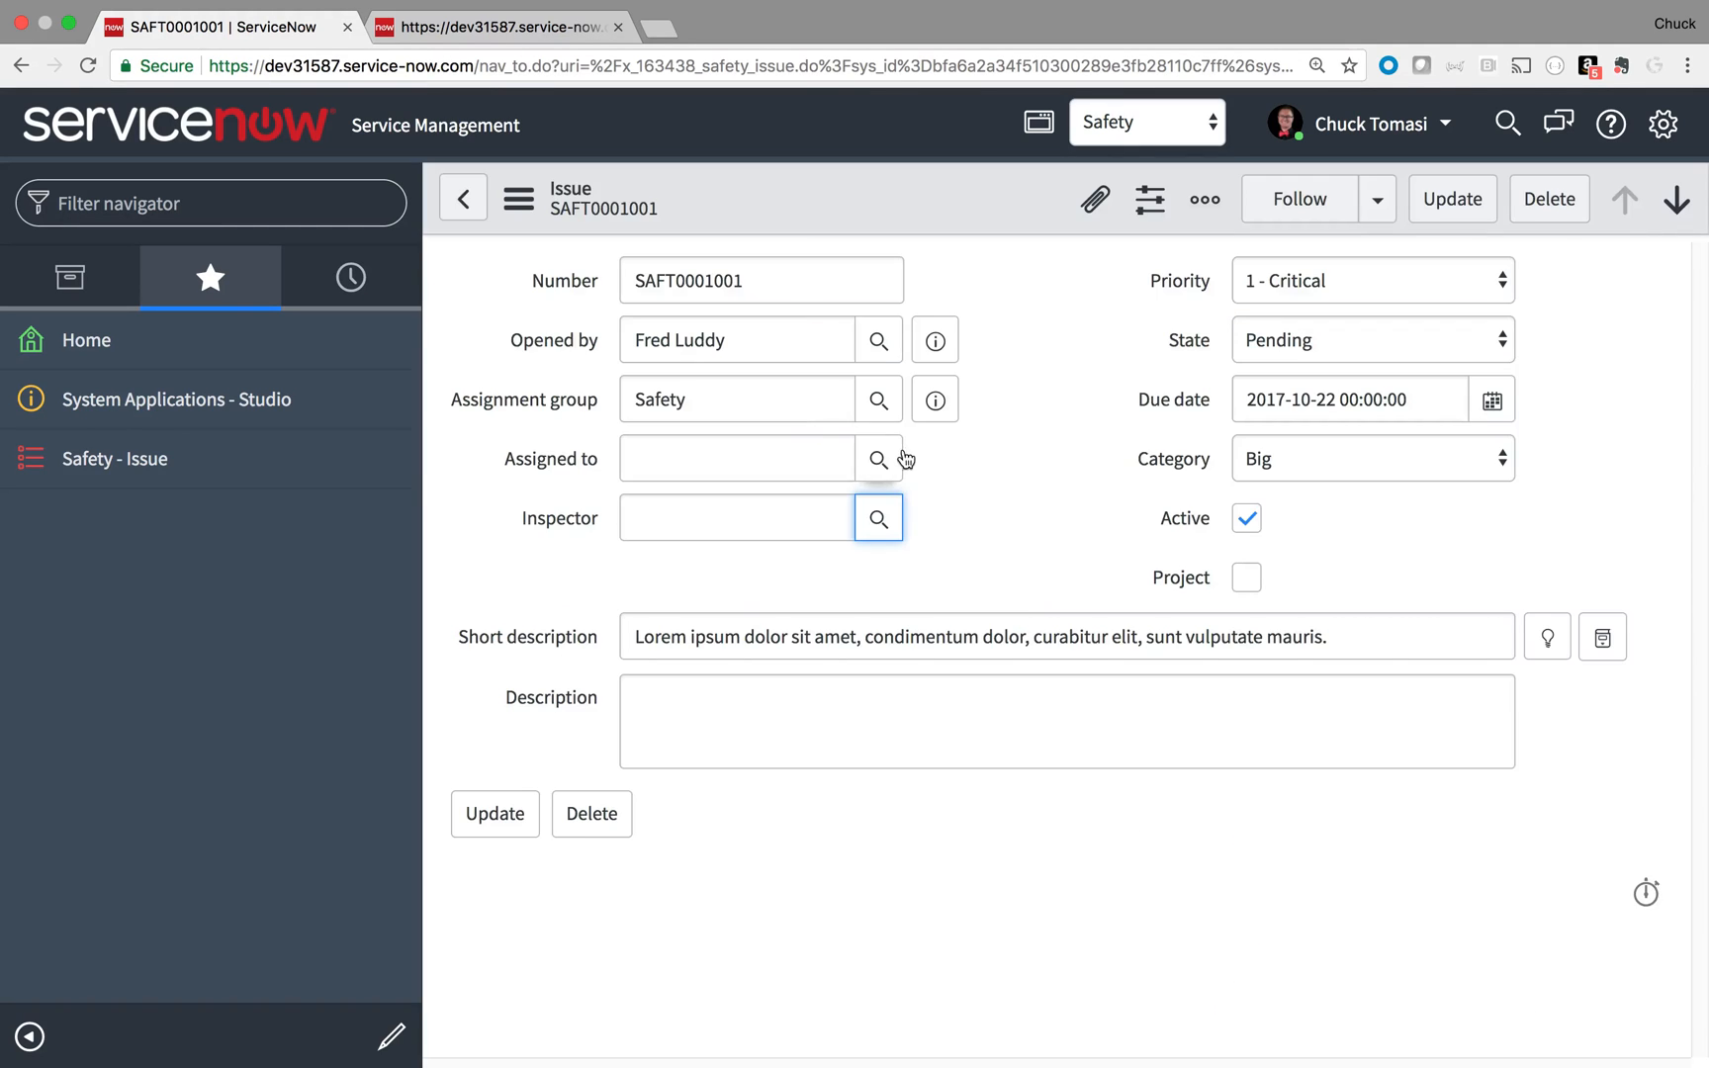
Step: Check the empty Assigned to lookup, close it and open Configure Dictionary for the field
{"action": "left_click", "coordinate": [879, 457]}
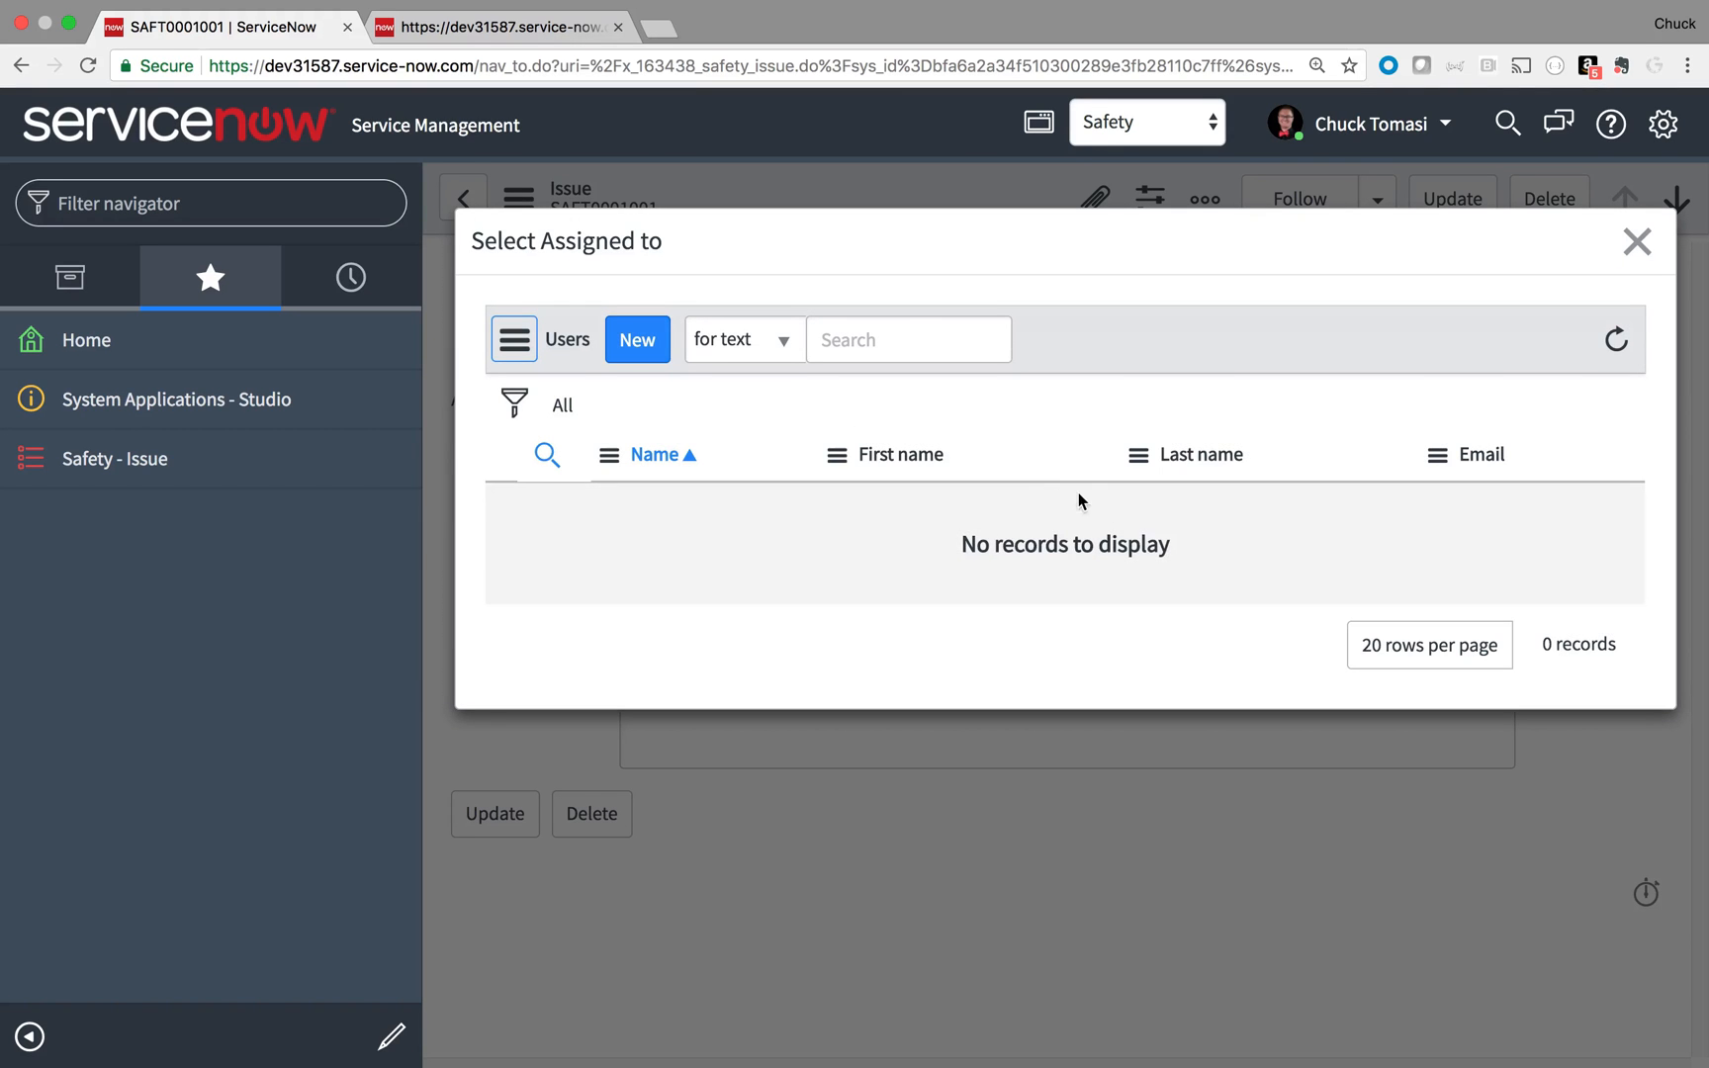
{"action": "left_click", "coordinate": [1636, 242]}
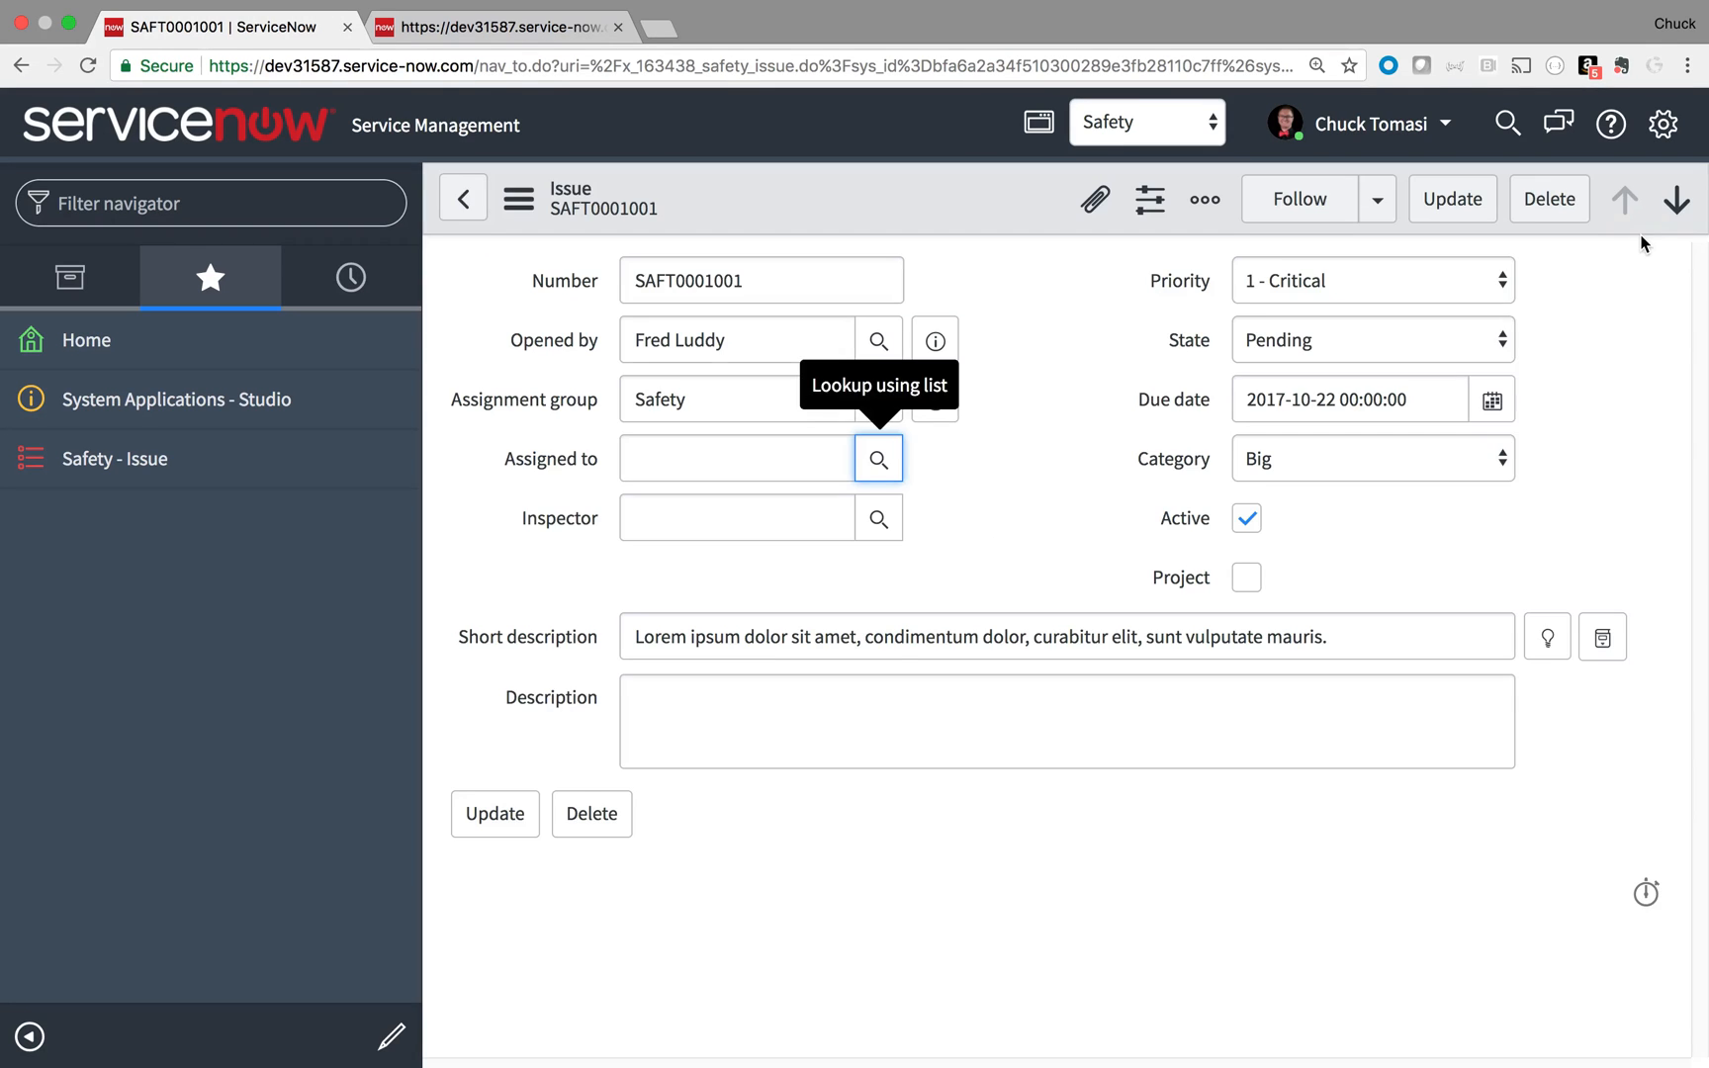
{"action": "right_click", "coordinate": [552, 456]}
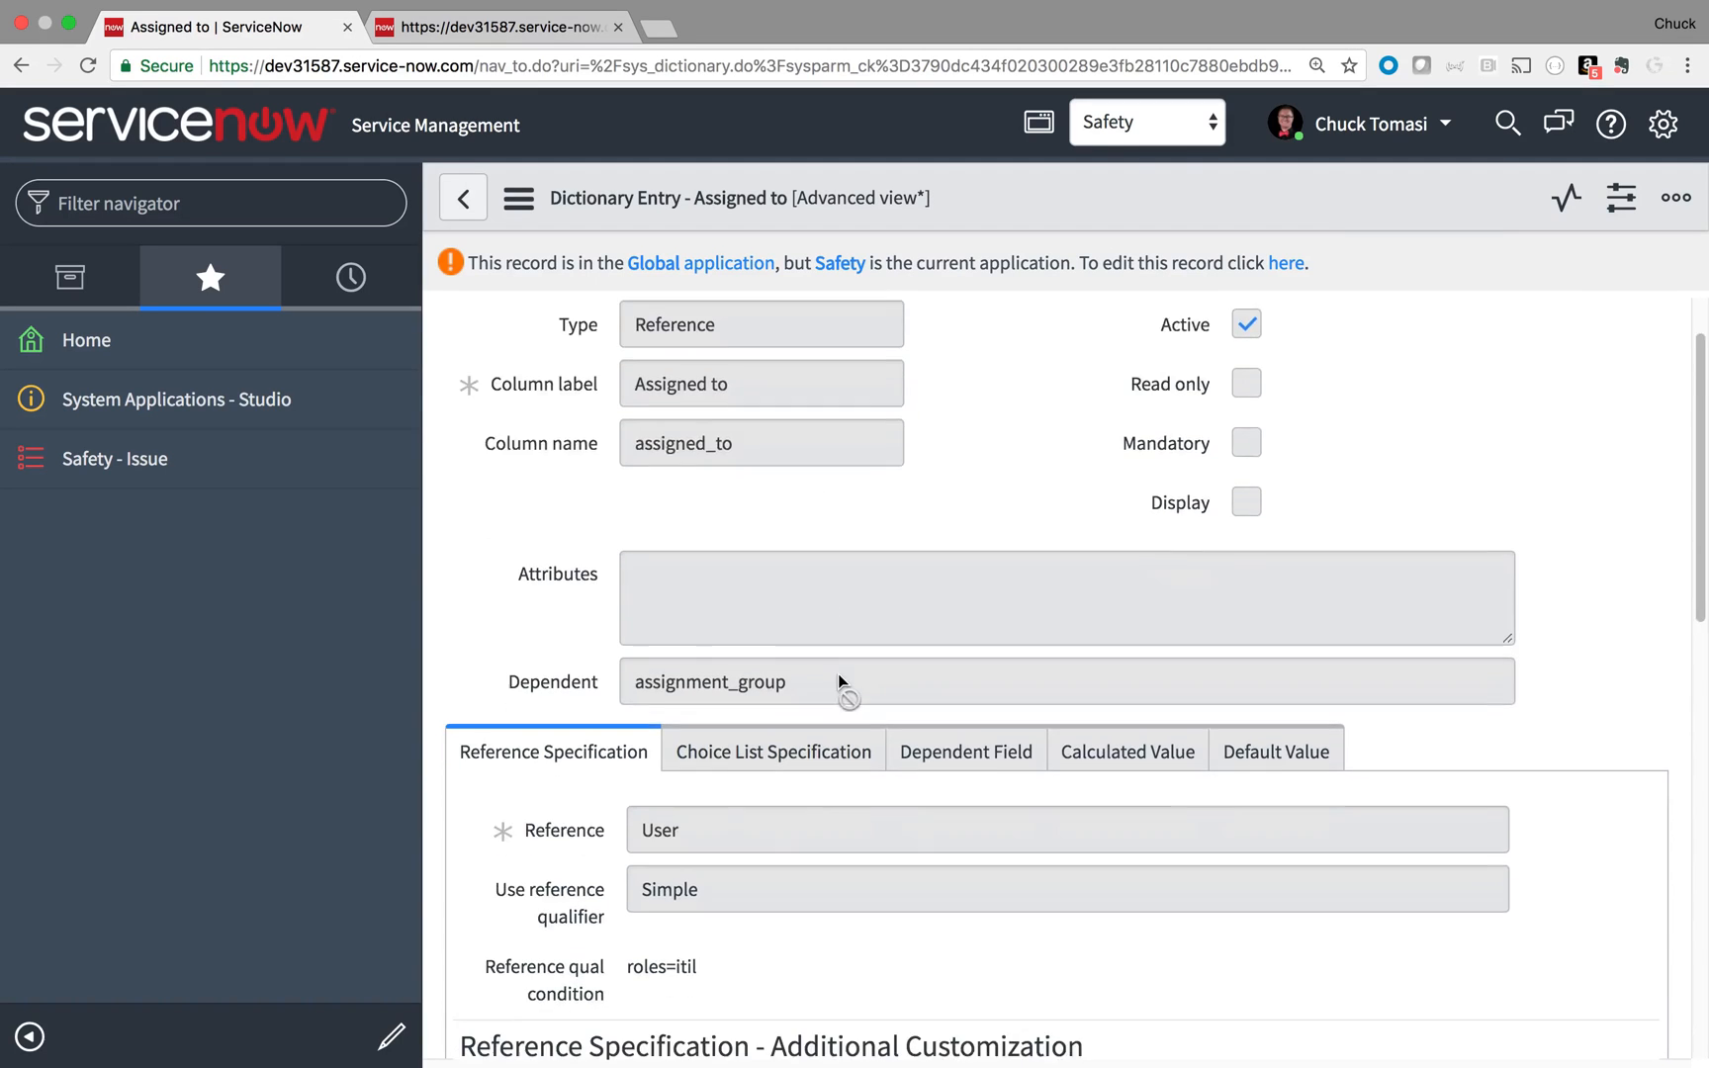
Step: Select the roles=itil qualifier and show the field's Dictionary Overrides related list
{"action": "double_click", "coordinate": [661, 967]}
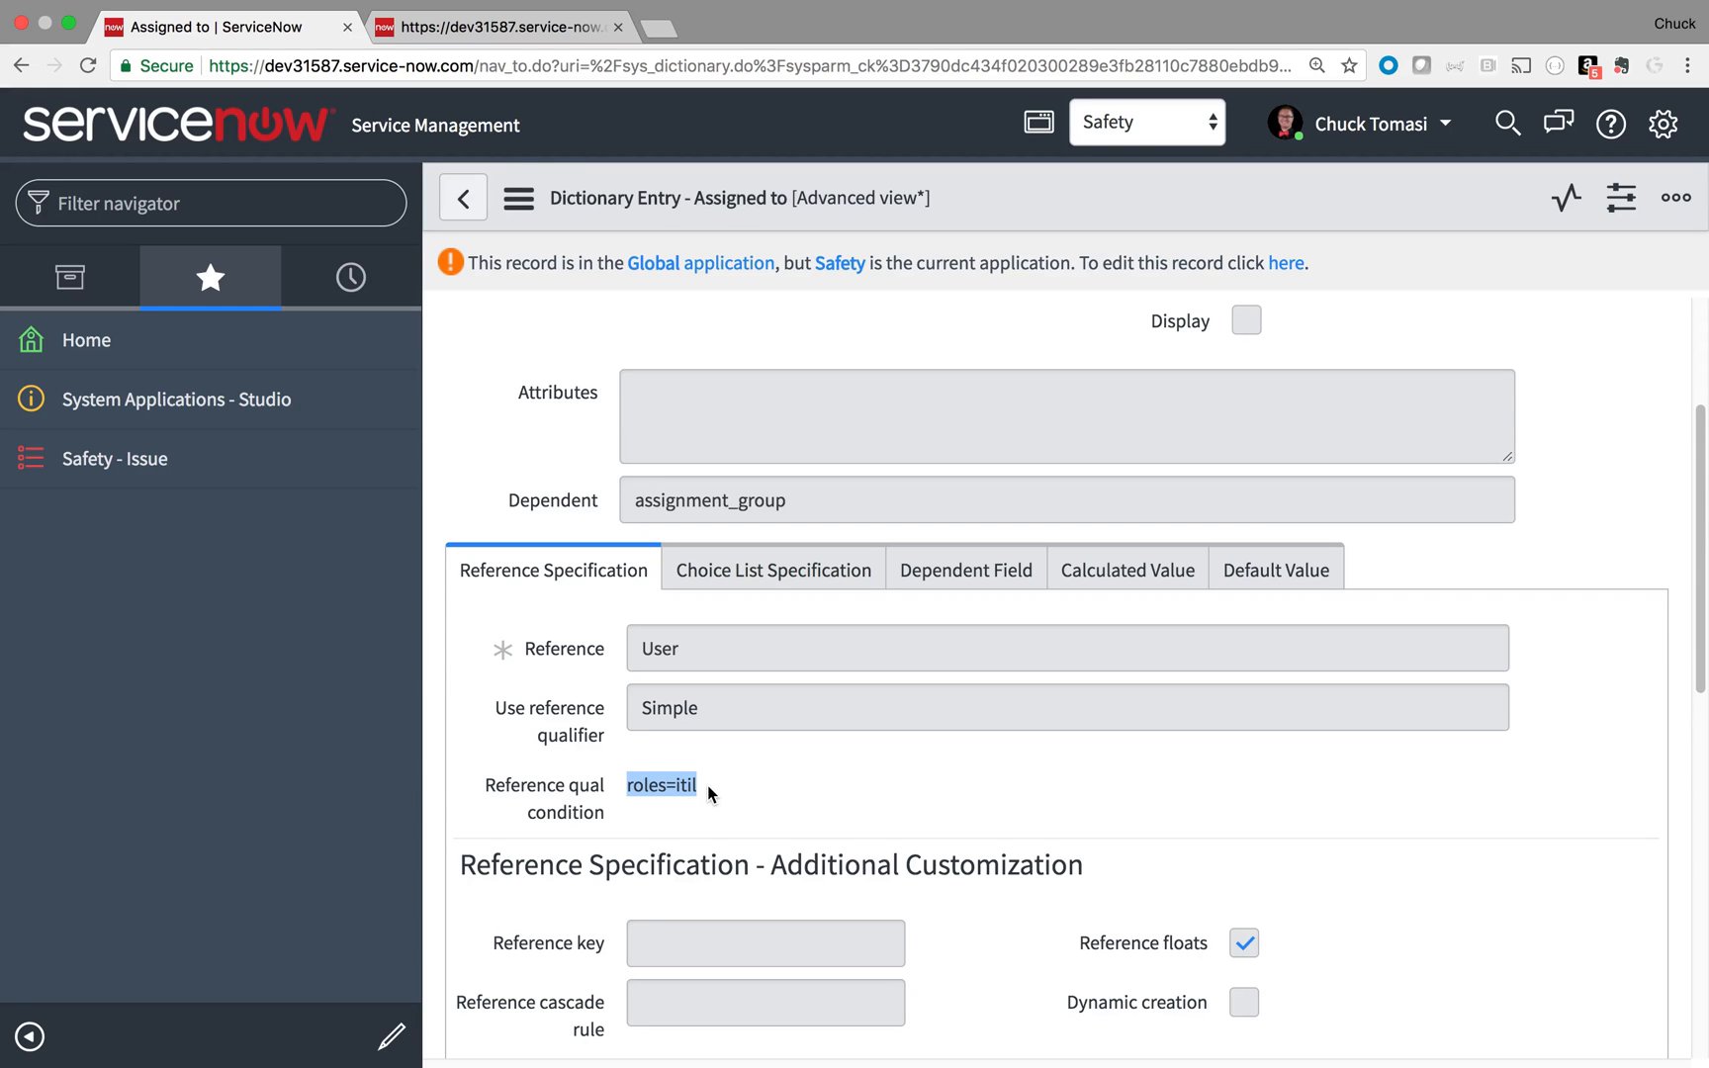
{"action": "scroll", "scroll_direction": "down", "scroll_amount": 3}
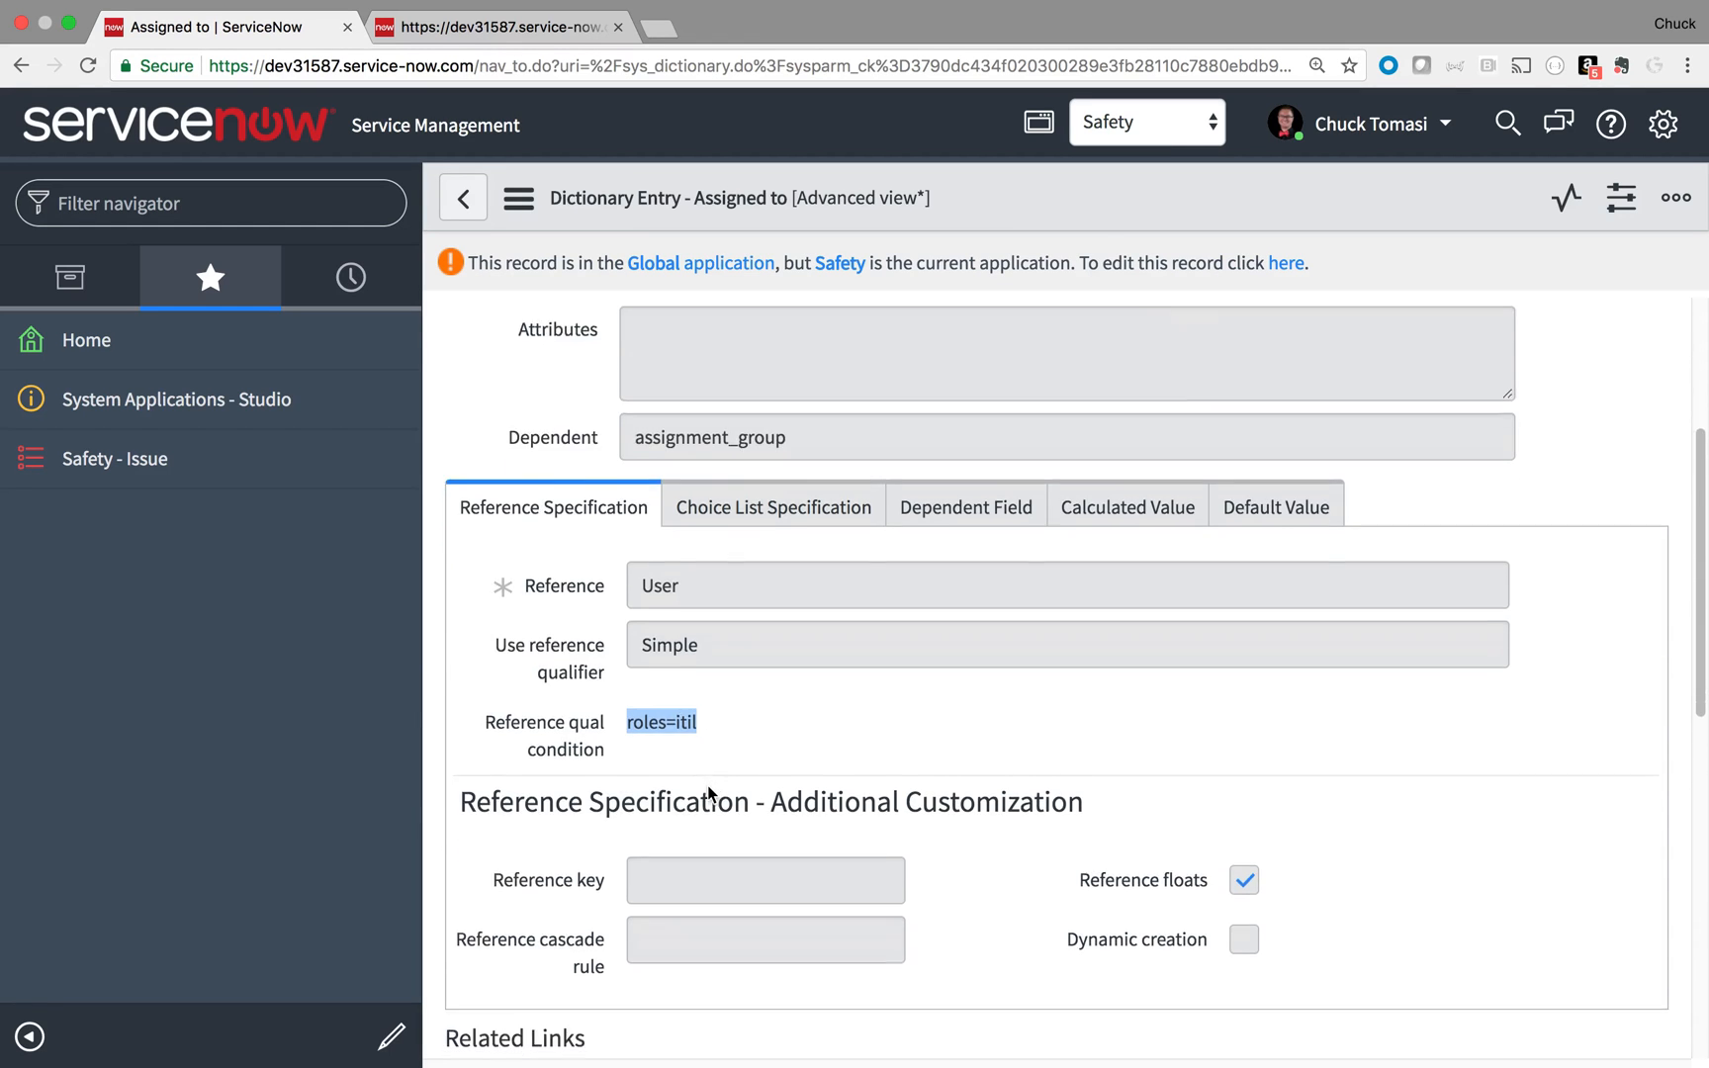
{"action": "scroll", "scroll_direction": "down", "scroll_amount": 3}
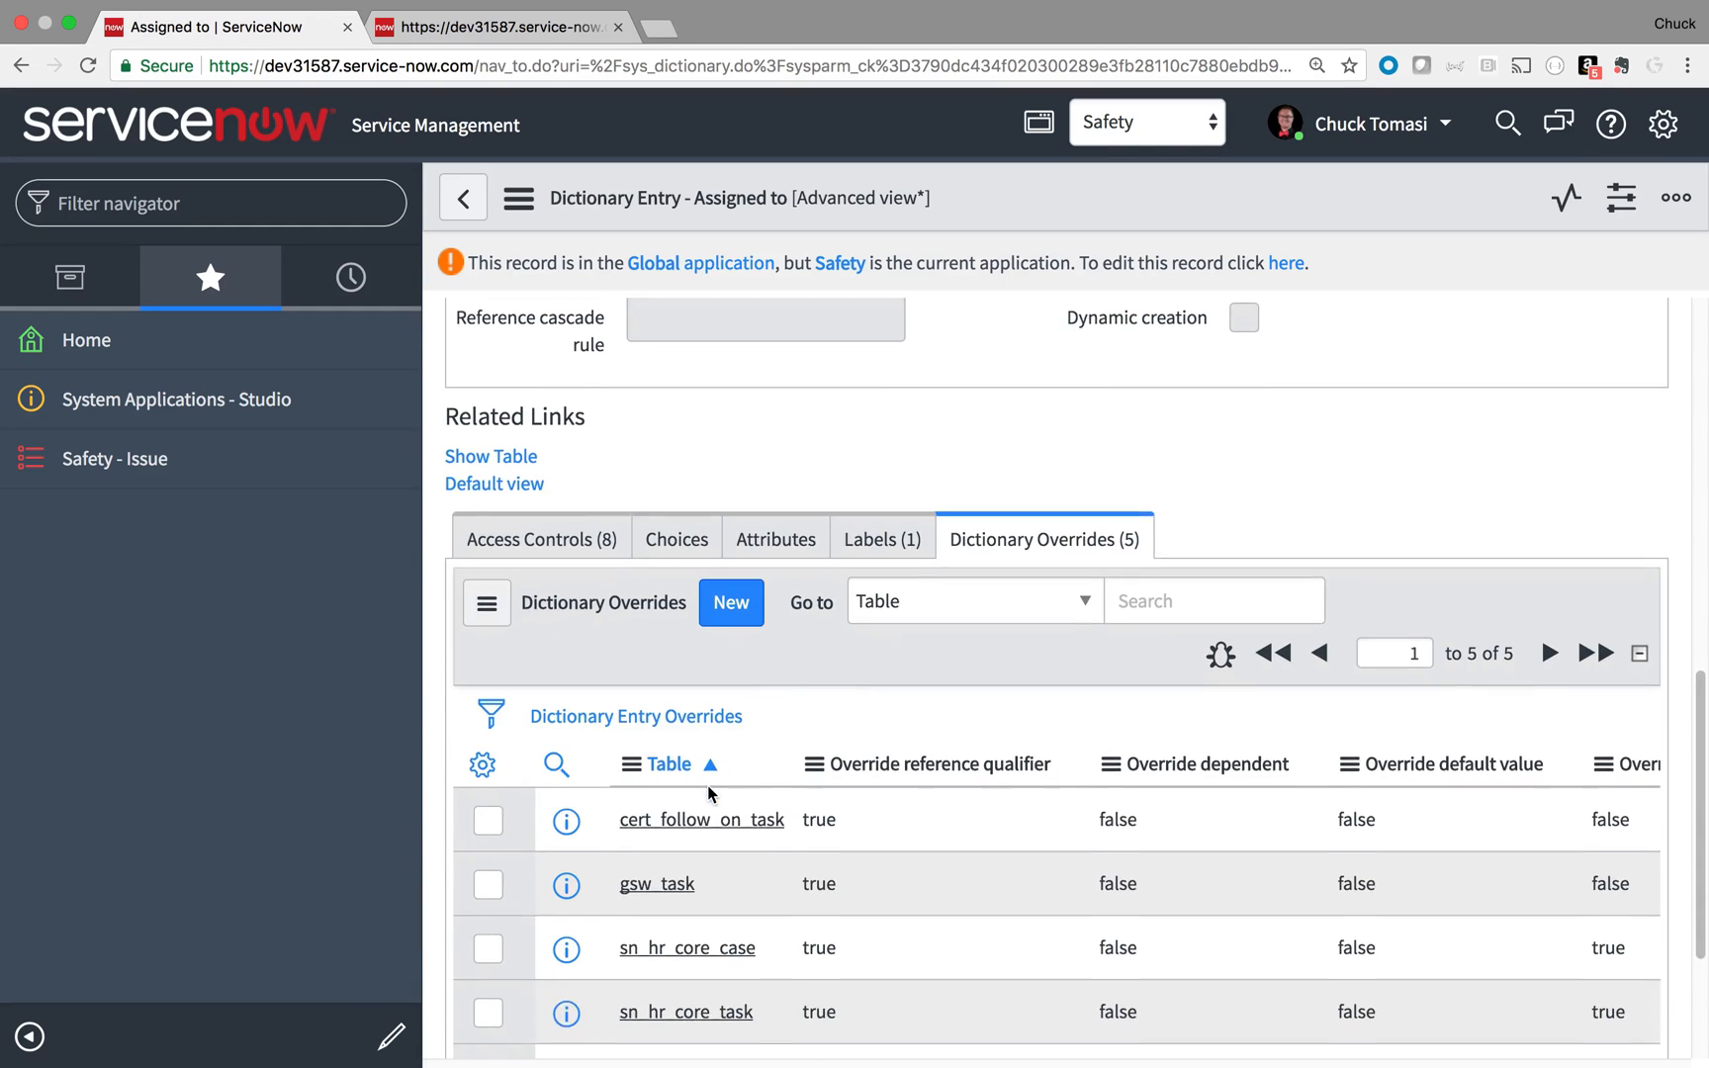
{"action": "left_click", "coordinate": [730, 601]}
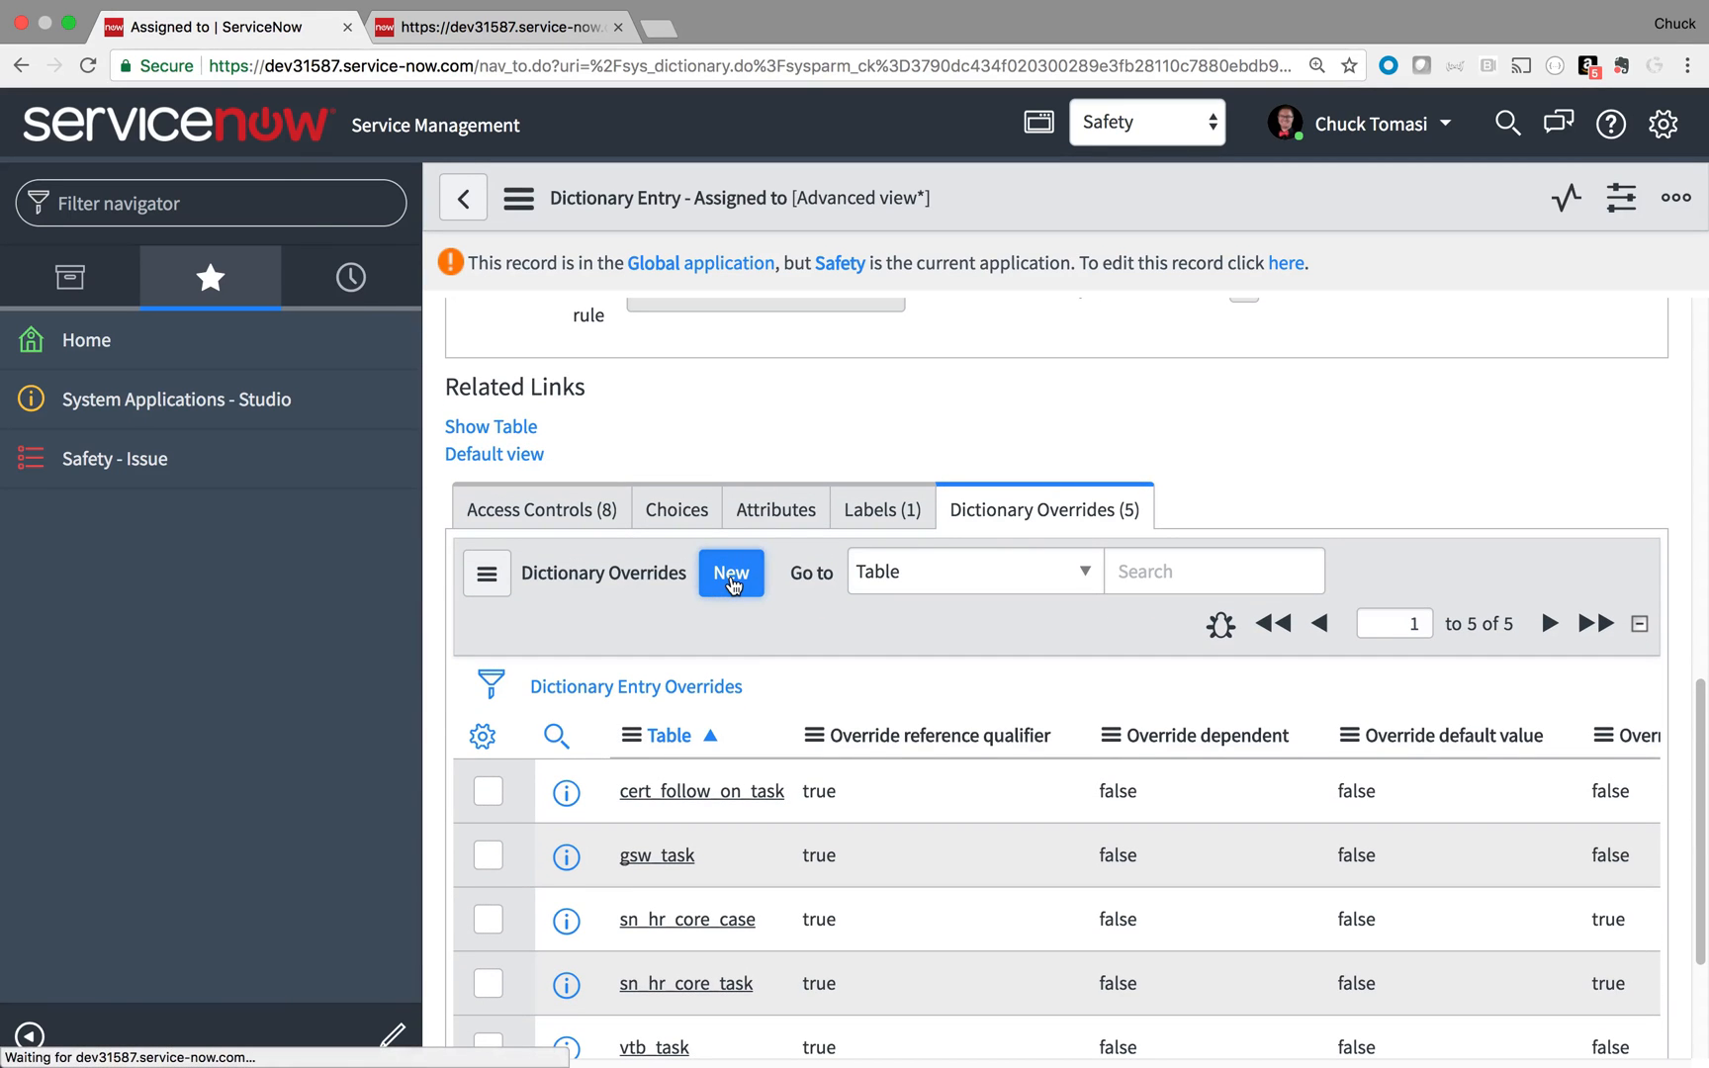
Step: Create a new Assigned to override with Override reference qualifier checked and the qualifier blank
{"action": "left_click", "coordinate": [730, 571]}
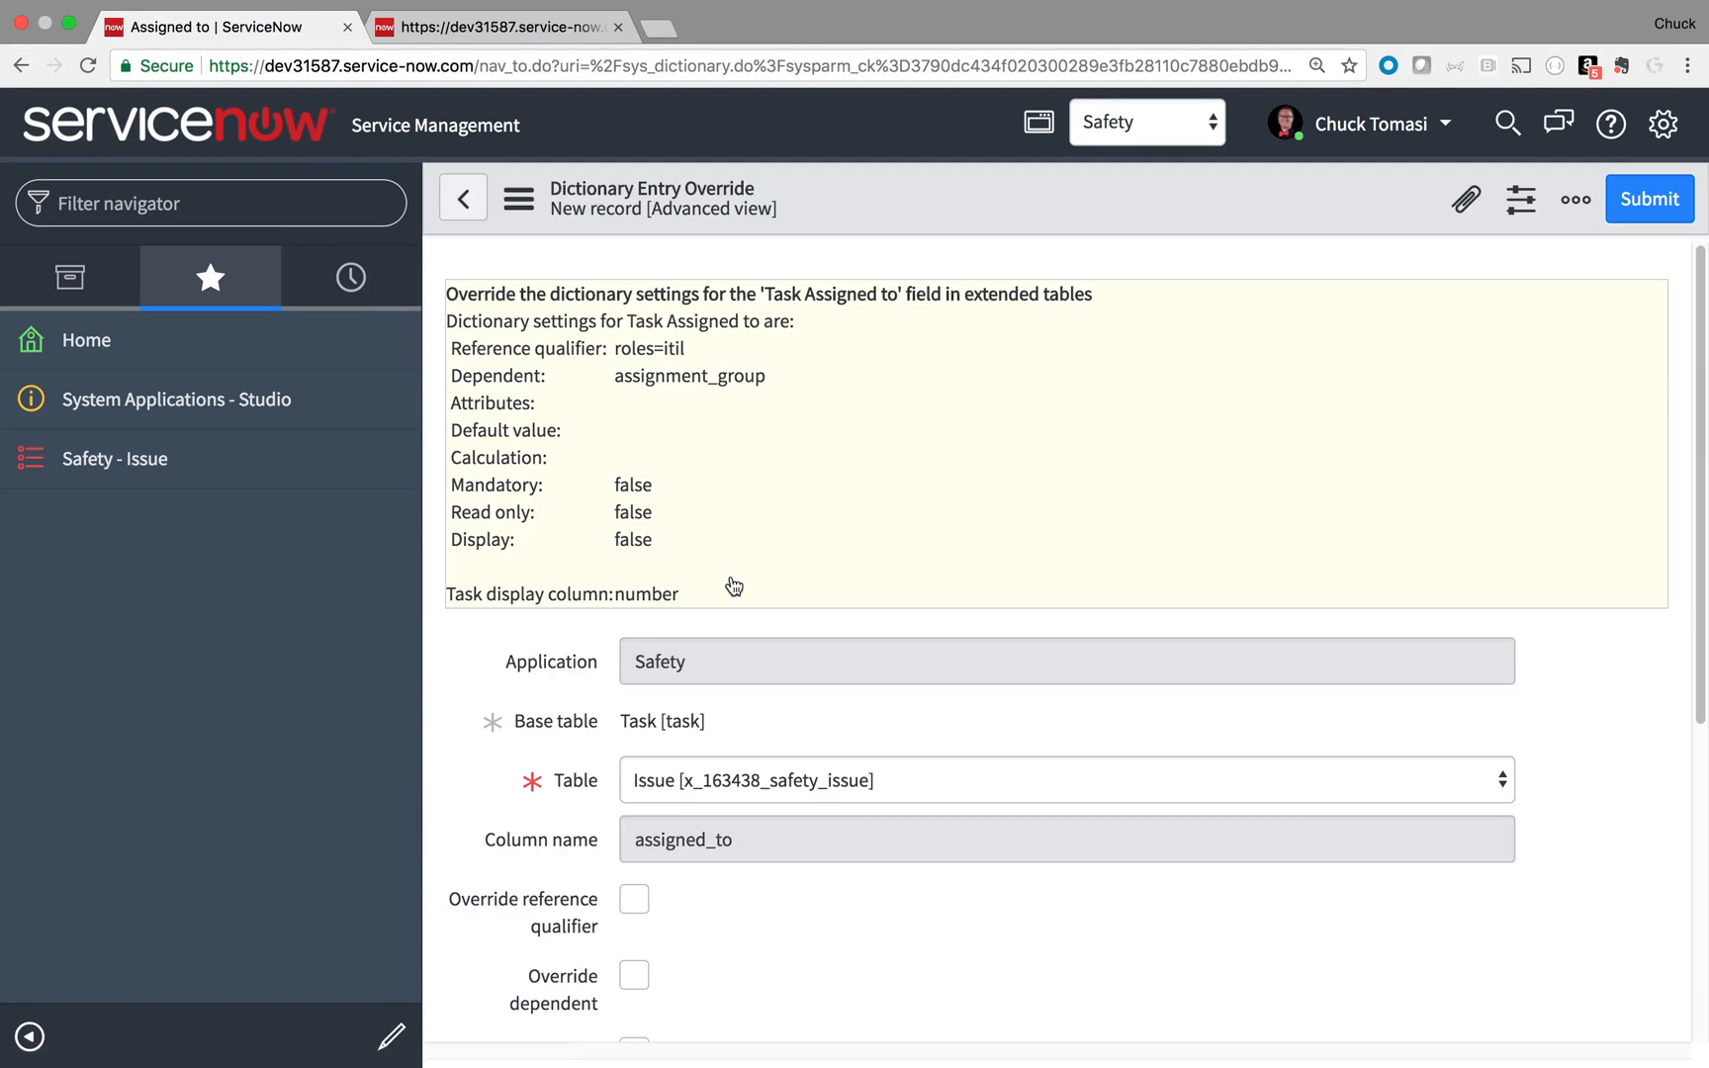
{"action": "left_click", "coordinate": [633, 898]}
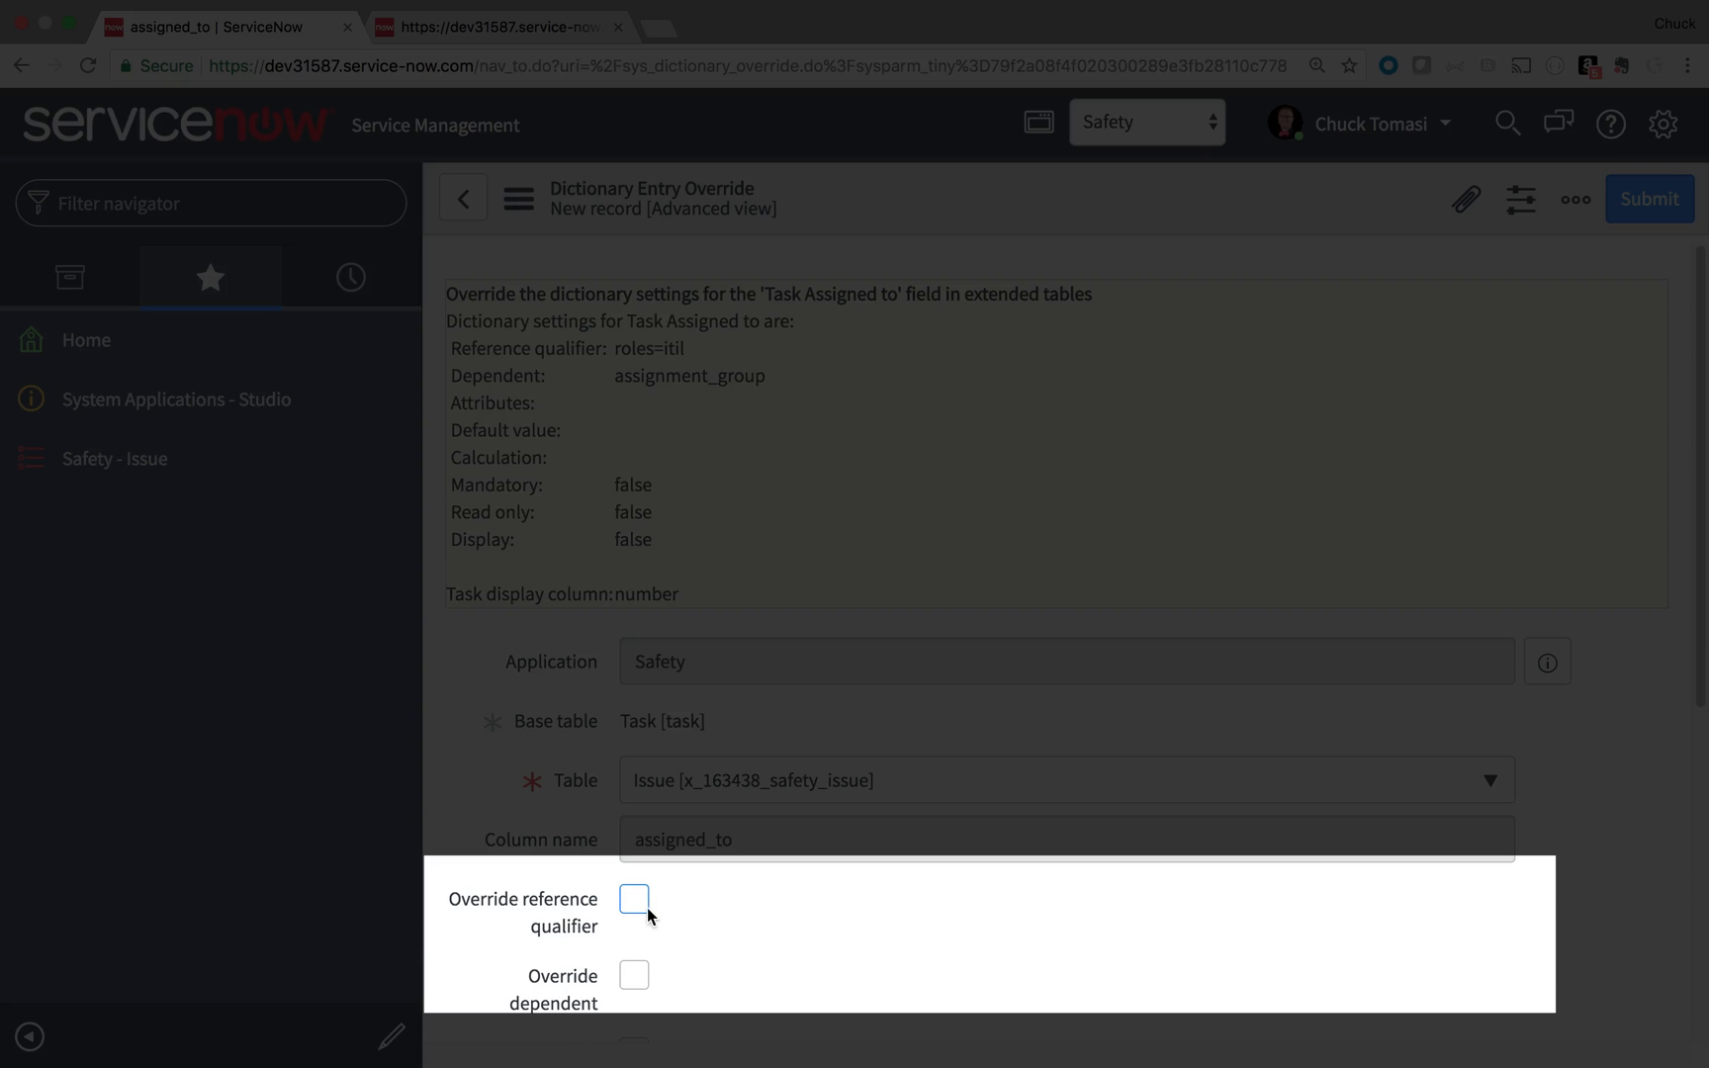
{"action": "left_click", "coordinate": [633, 899]}
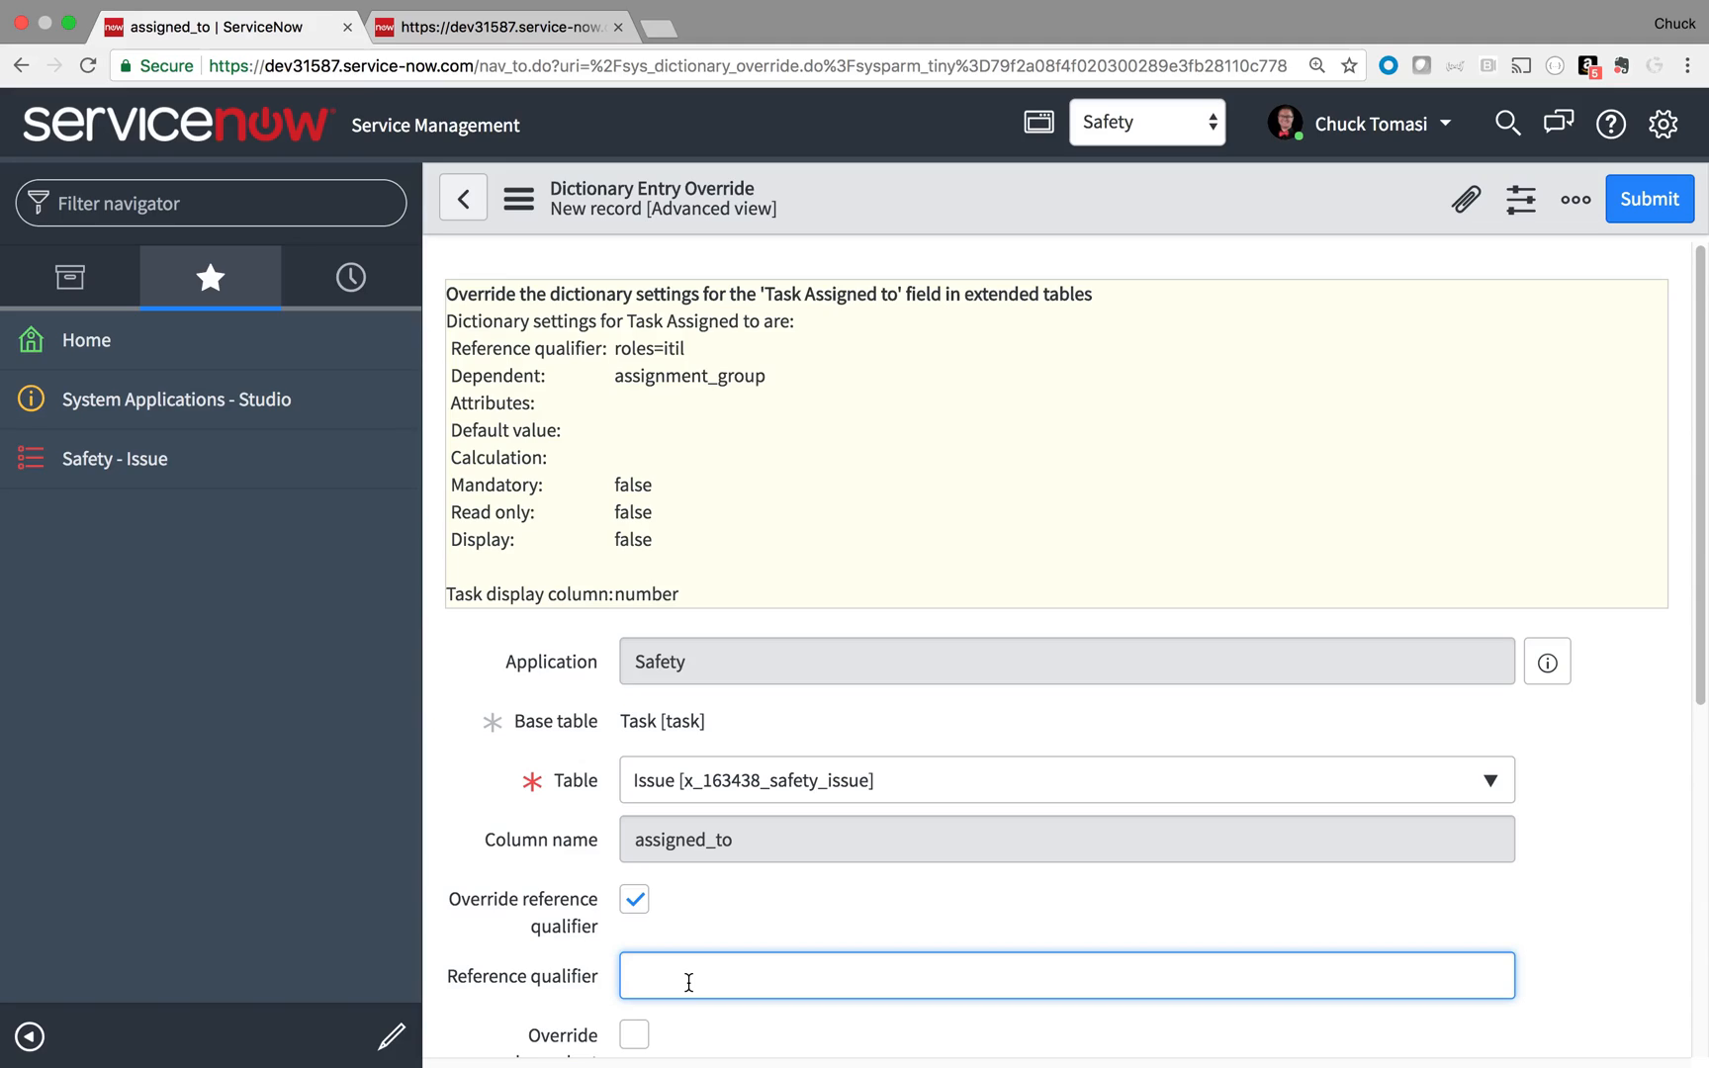
{"action": "mouse_move", "coordinate": [1276, 552]}
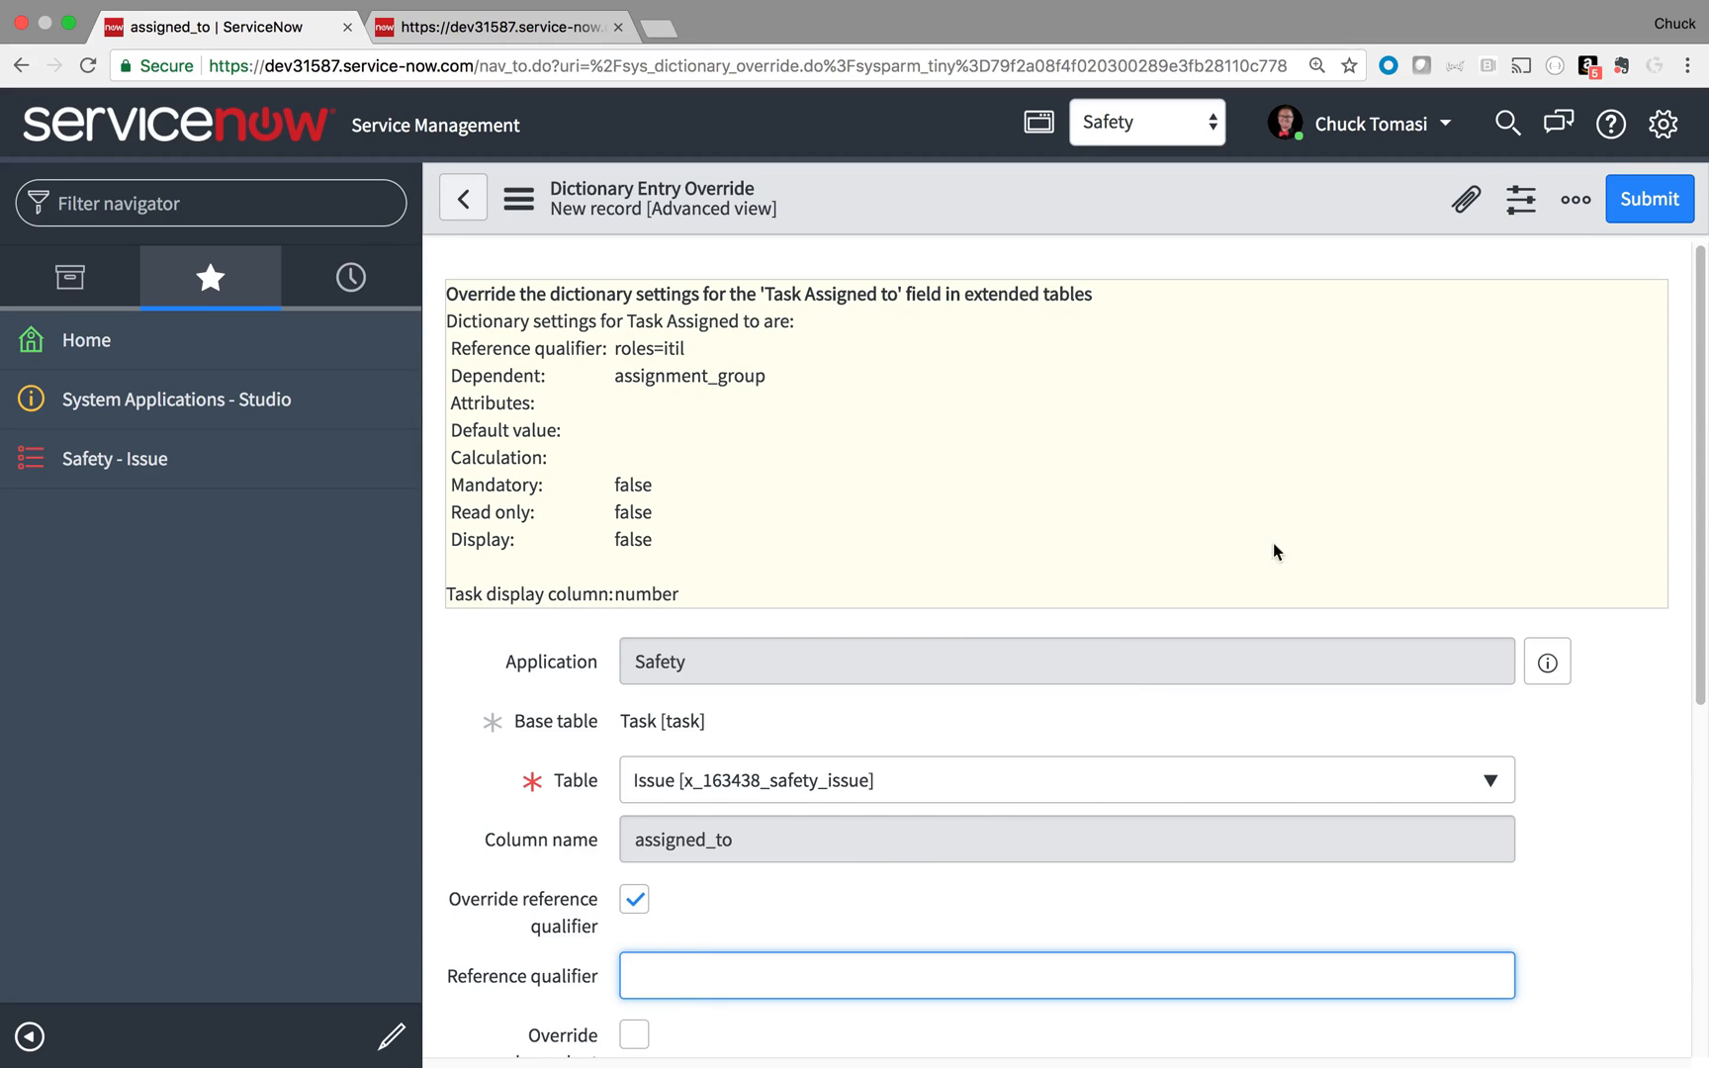
{"action": "mouse_move", "coordinate": [1636, 242]}
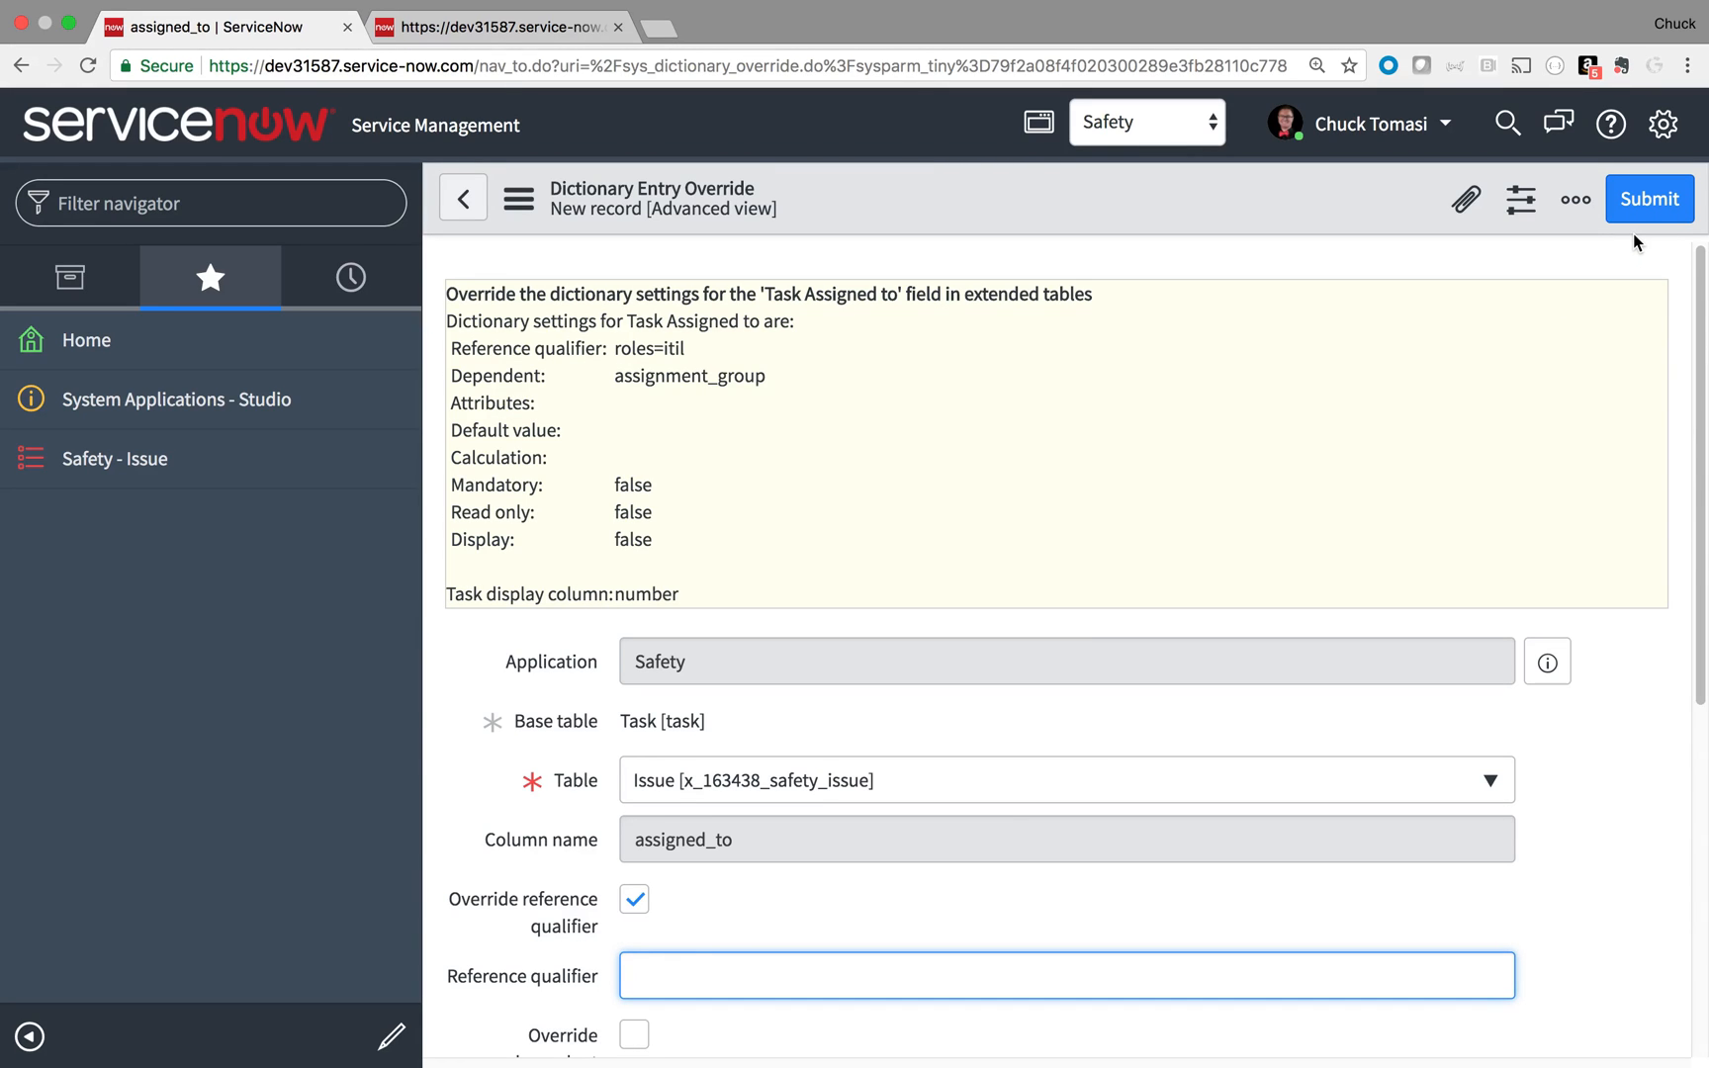
{"action": "mouse_move", "coordinate": [1648, 200]}
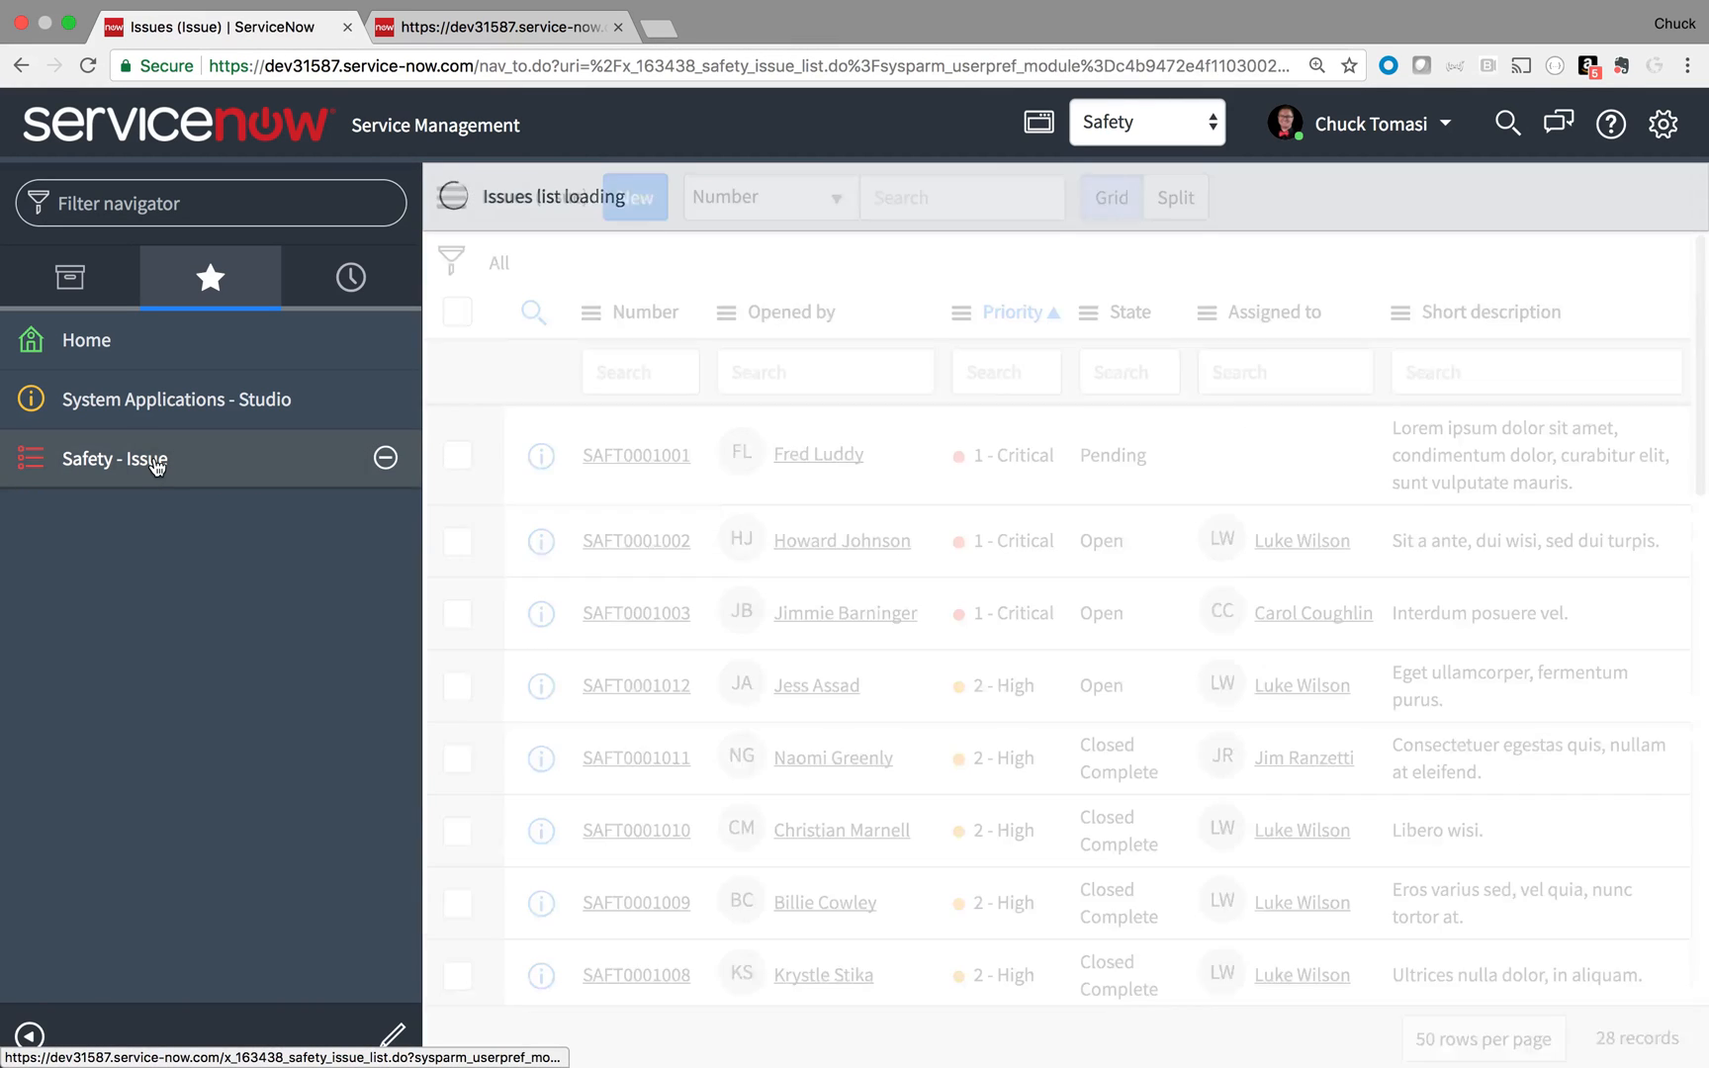
{"action": "left_click", "coordinate": [113, 457]}
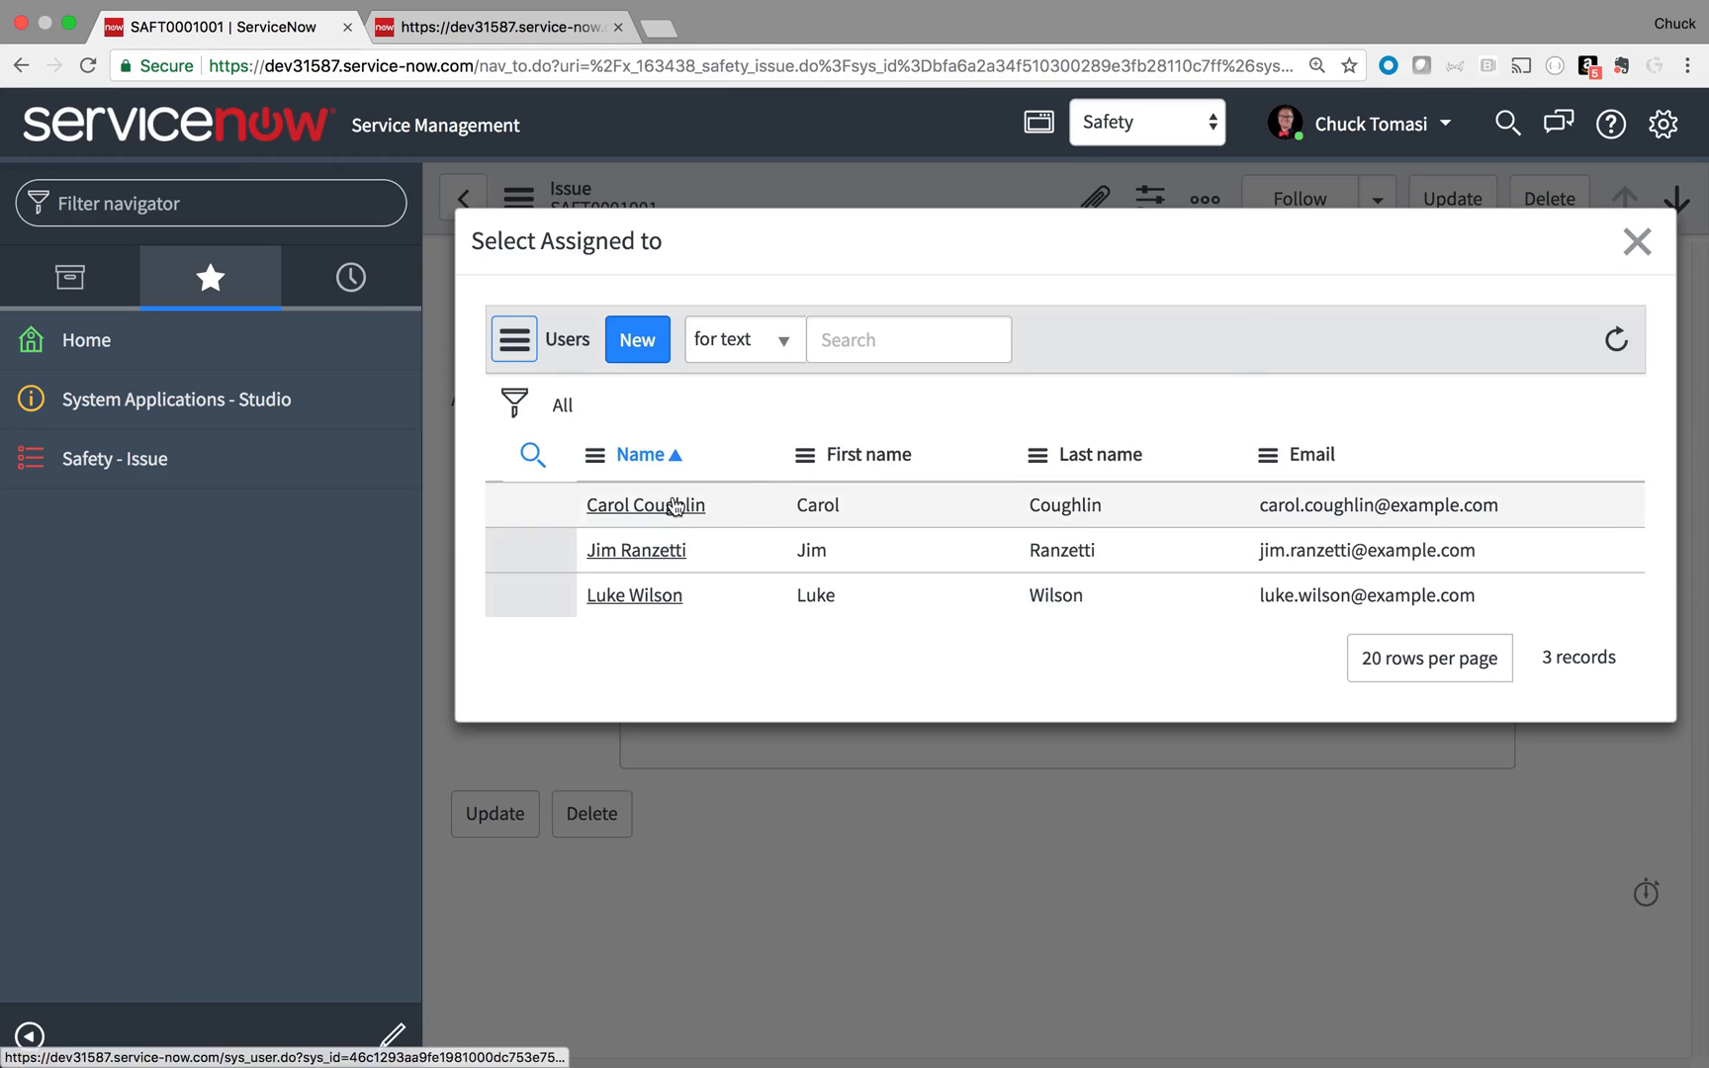
{"action": "left_click", "coordinate": [645, 504]}
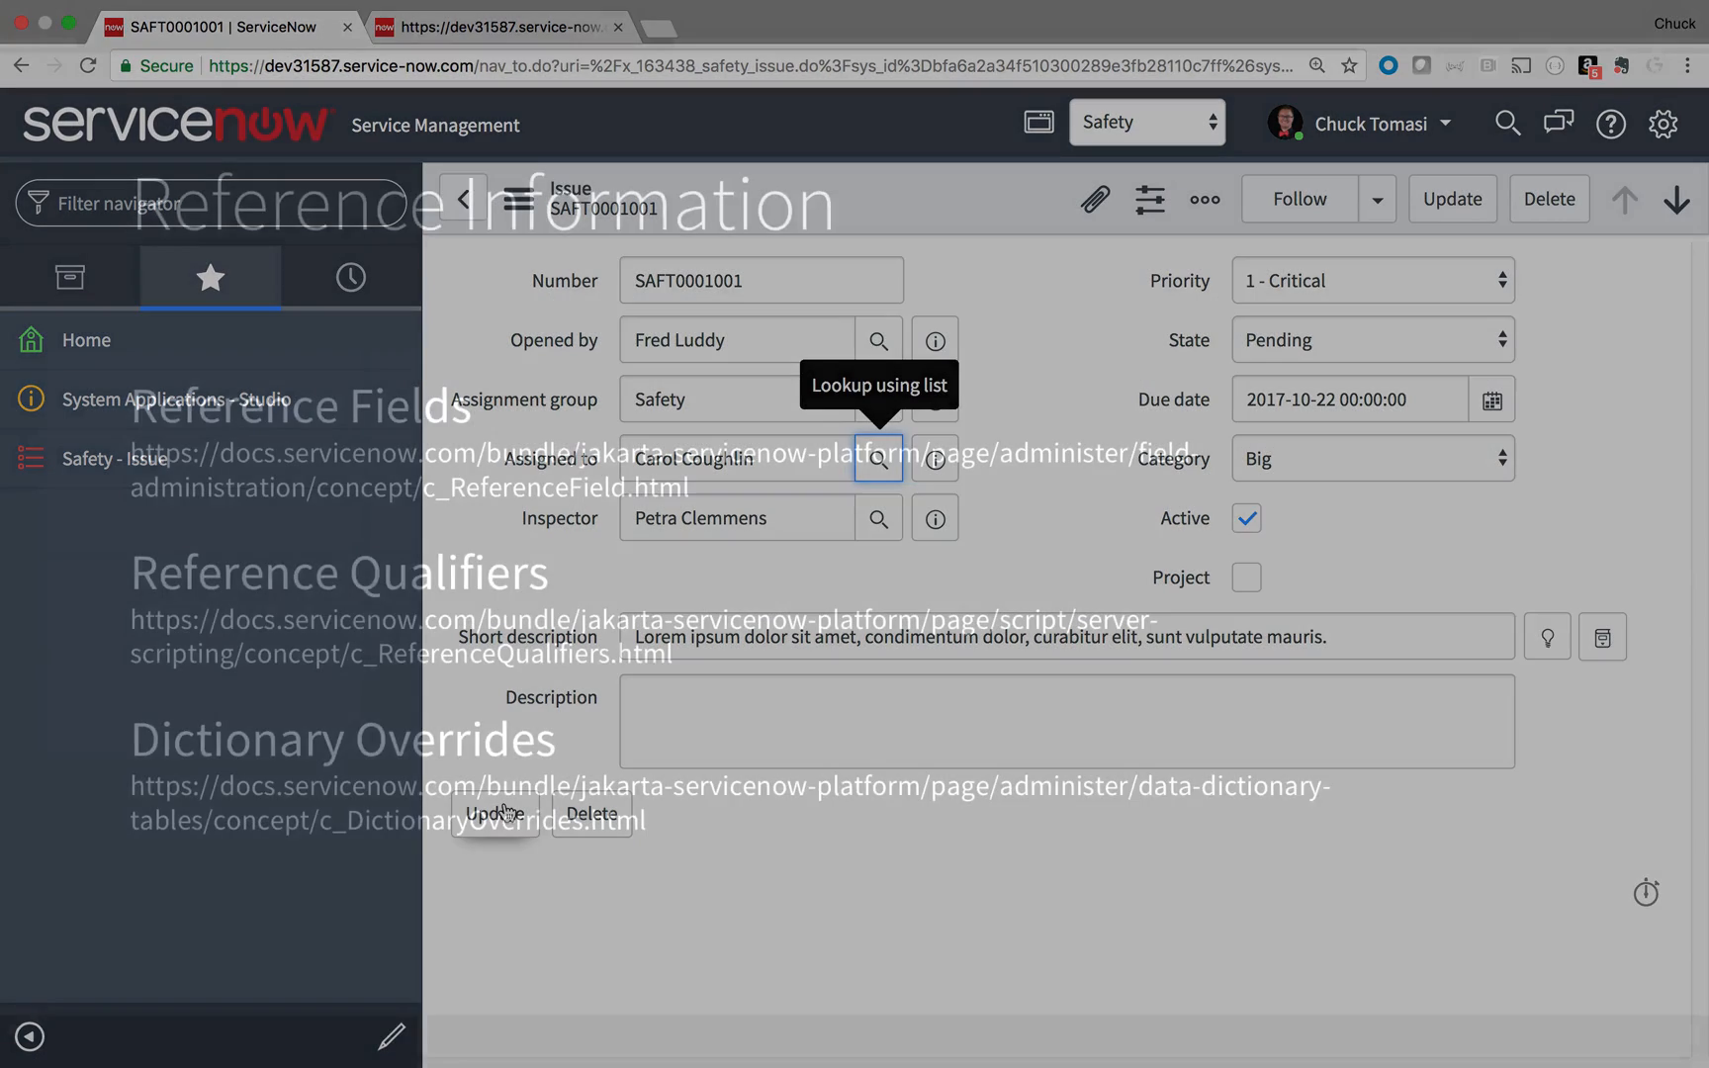